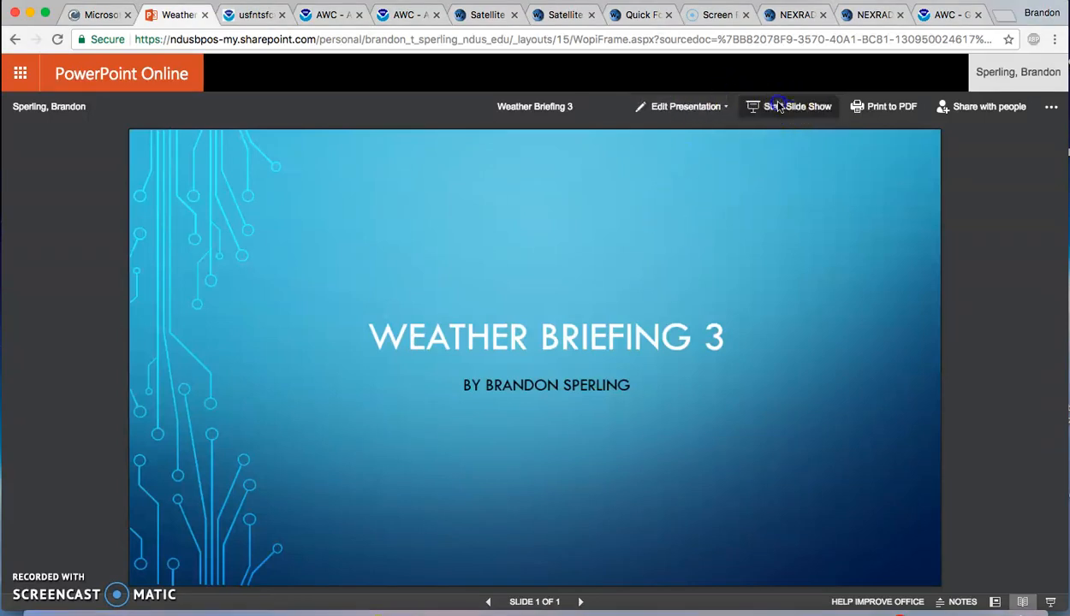
Leave the briefing title slide show and bring up the WPC surface analysis chart (usfntsfcwbg.gif)
left_click(799, 106)
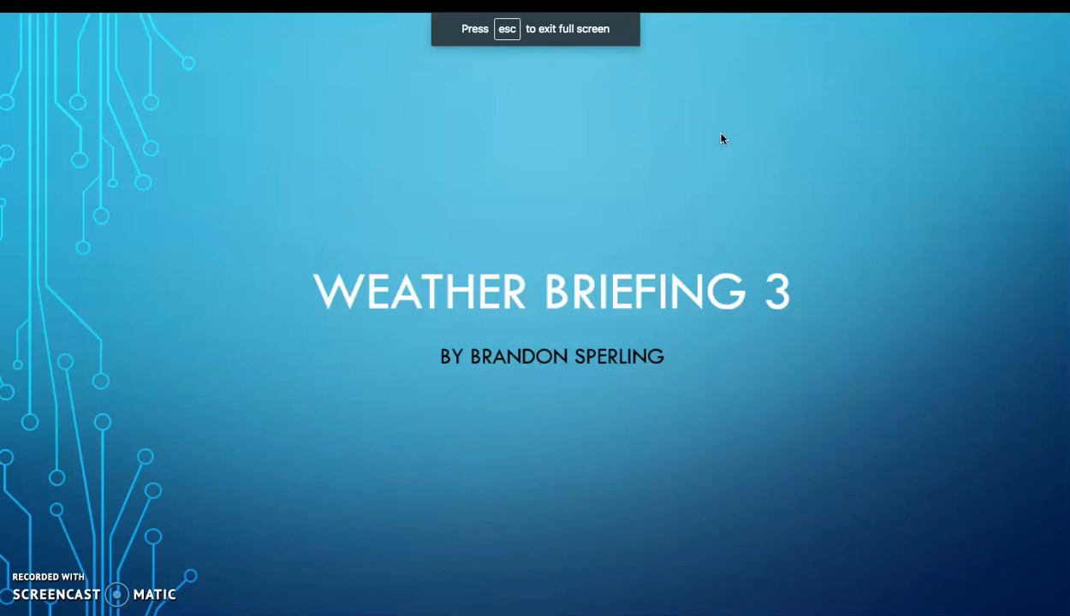
key("escape")
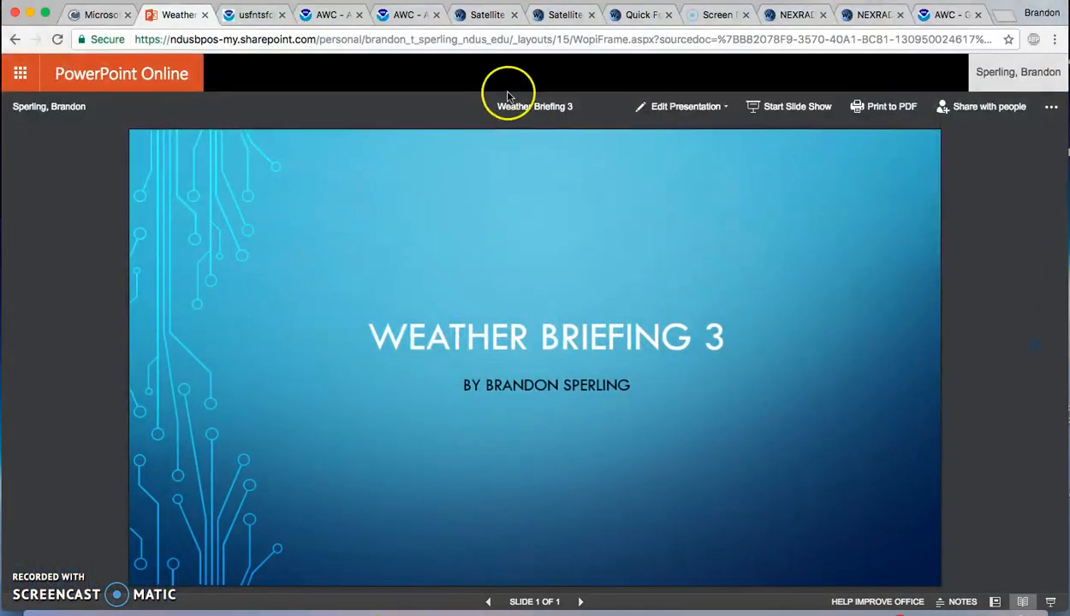
left_click(248, 14)
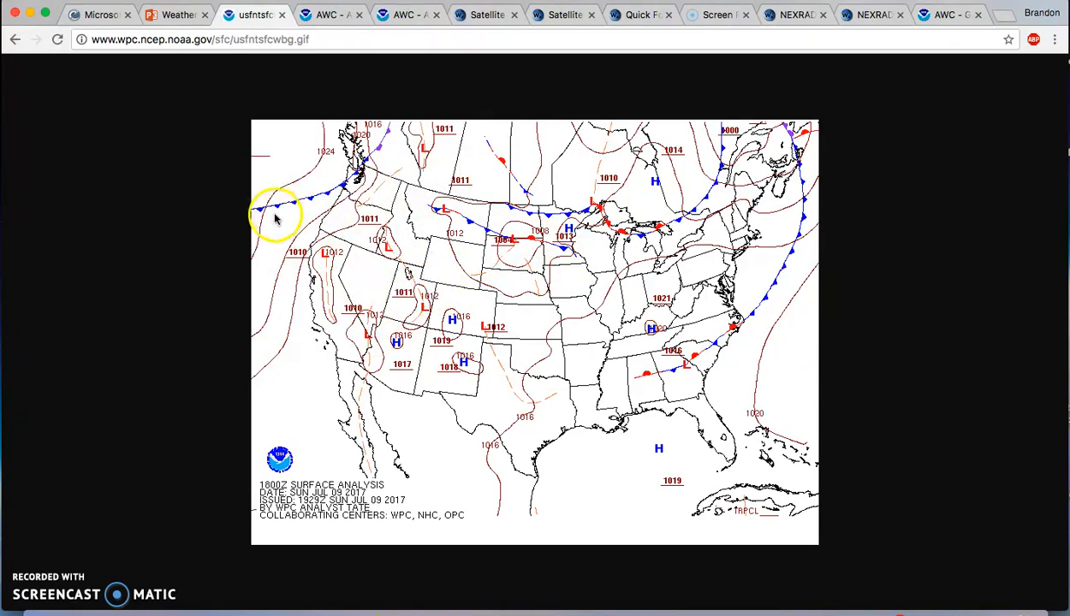
mouse_move(347, 150)
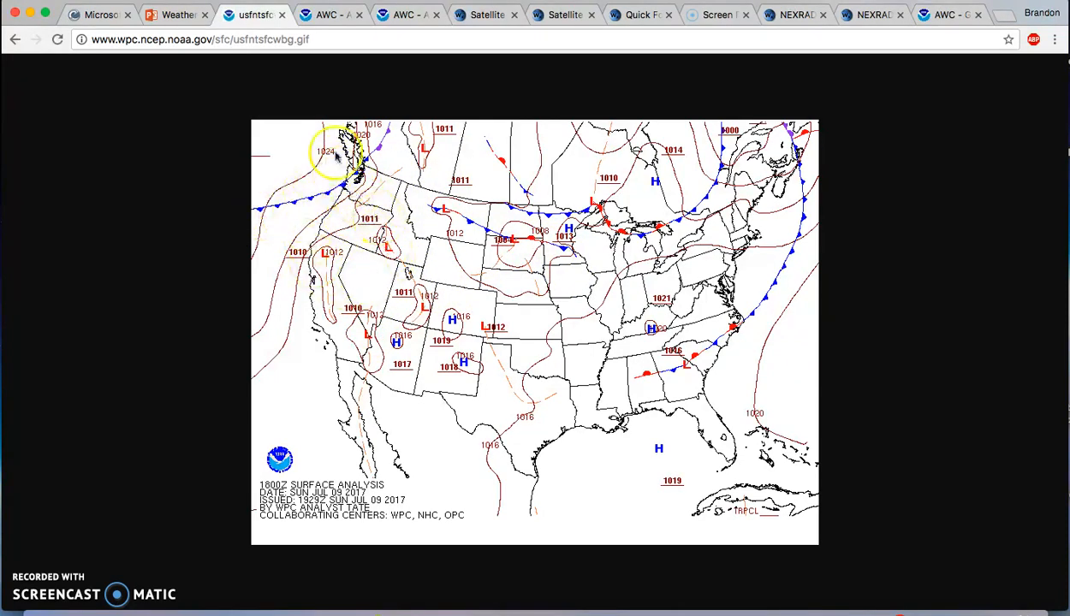
mouse_move(396, 204)
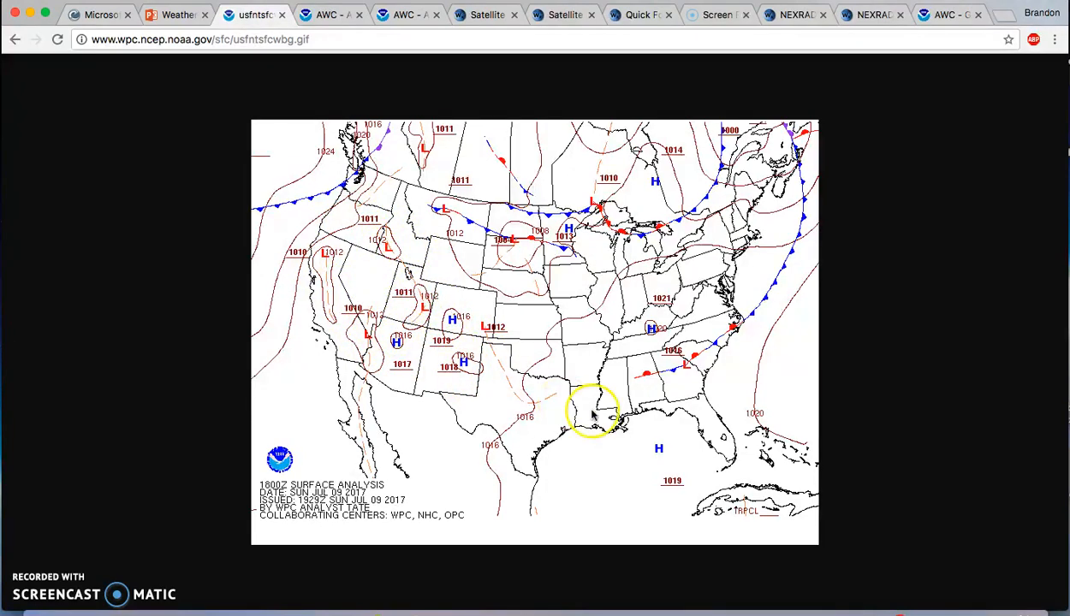
mouse_move(685, 364)
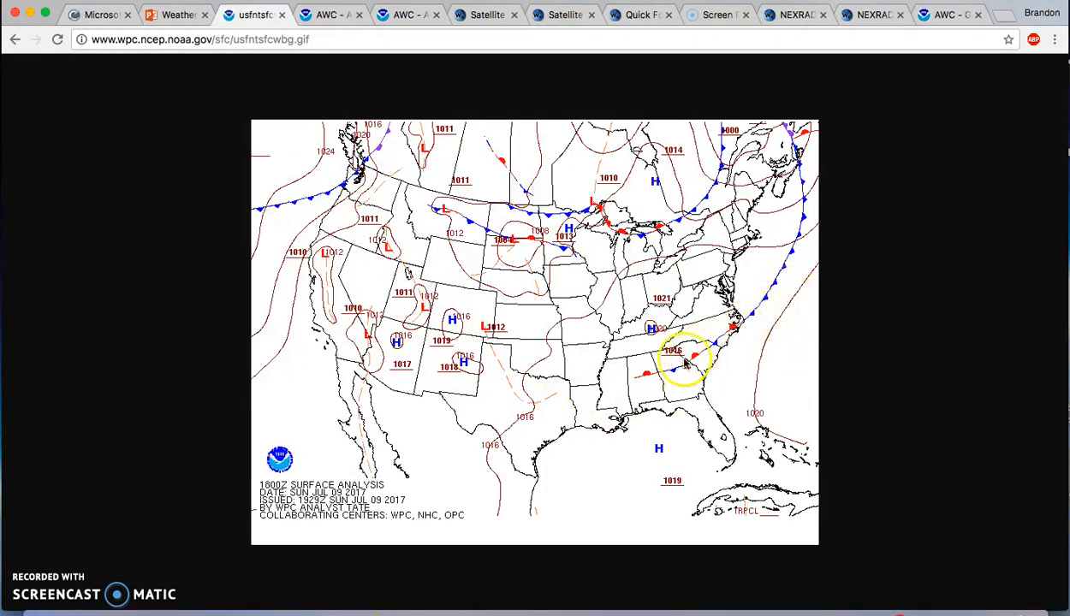
mouse_move(646, 377)
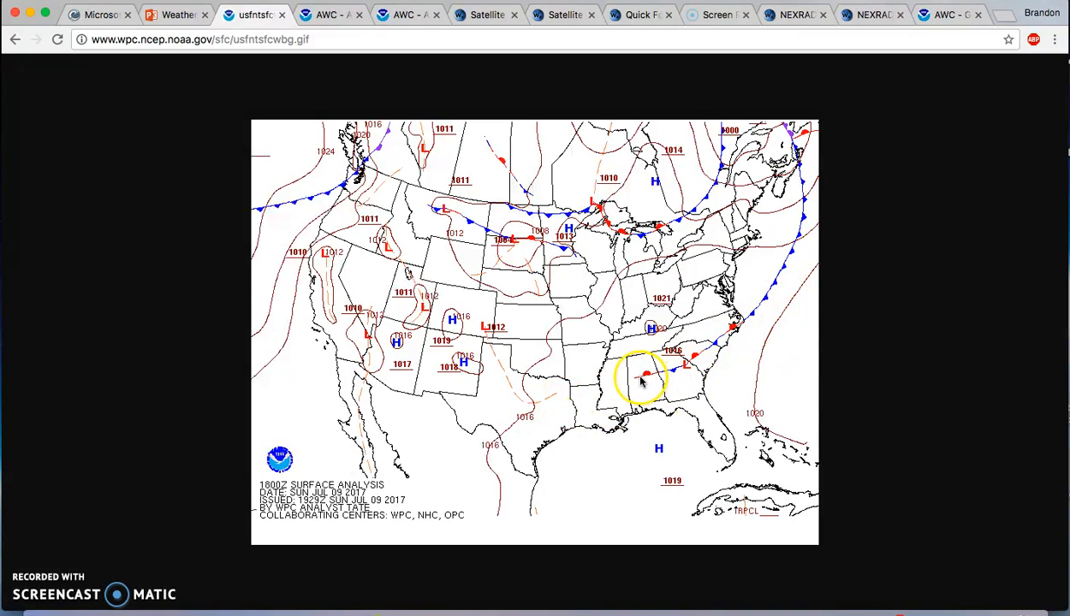
mouse_move(754, 325)
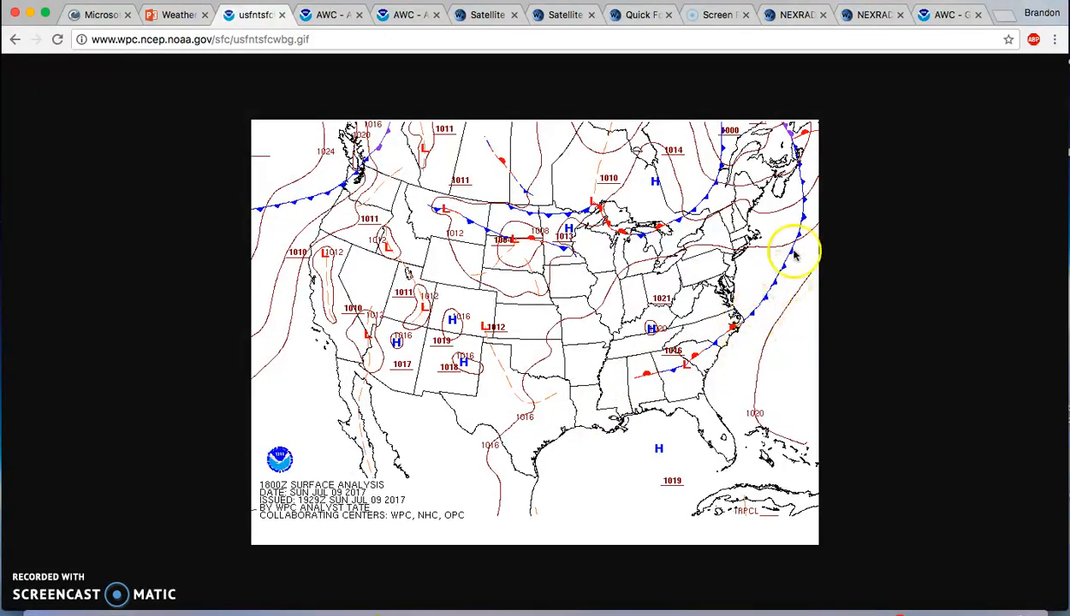
mouse_move(672, 419)
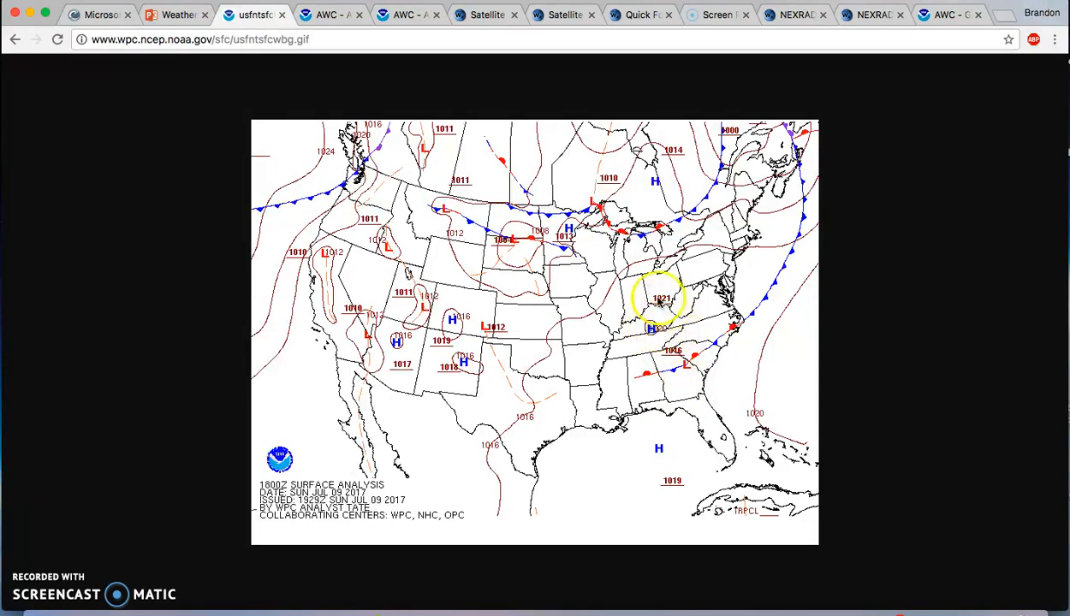
mouse_move(540, 222)
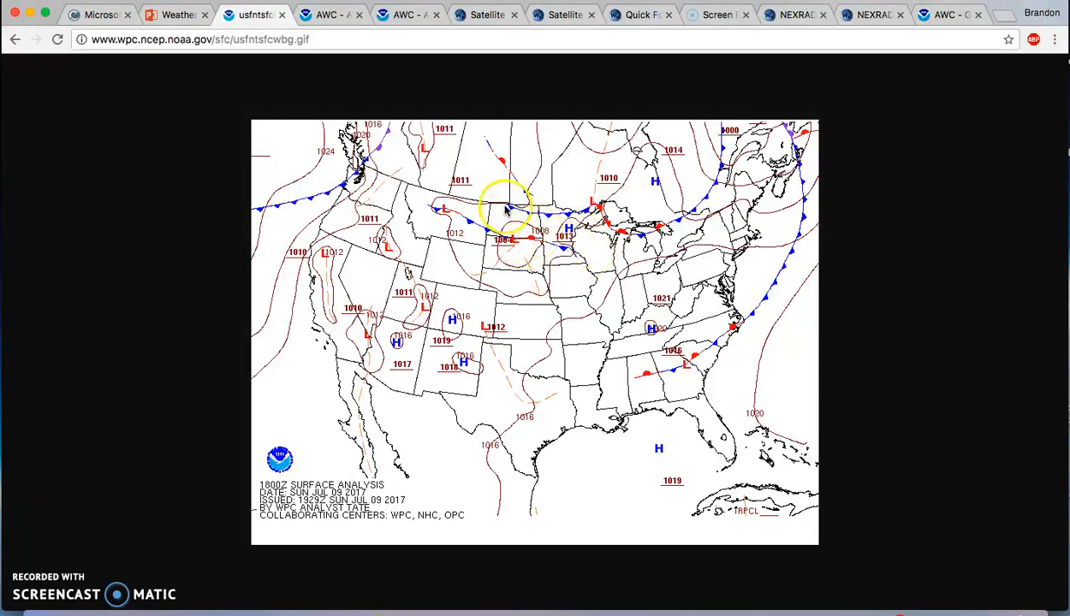
Show the nationwide visible satellite image from weather.rap.ucar.edu
left_click(485, 15)
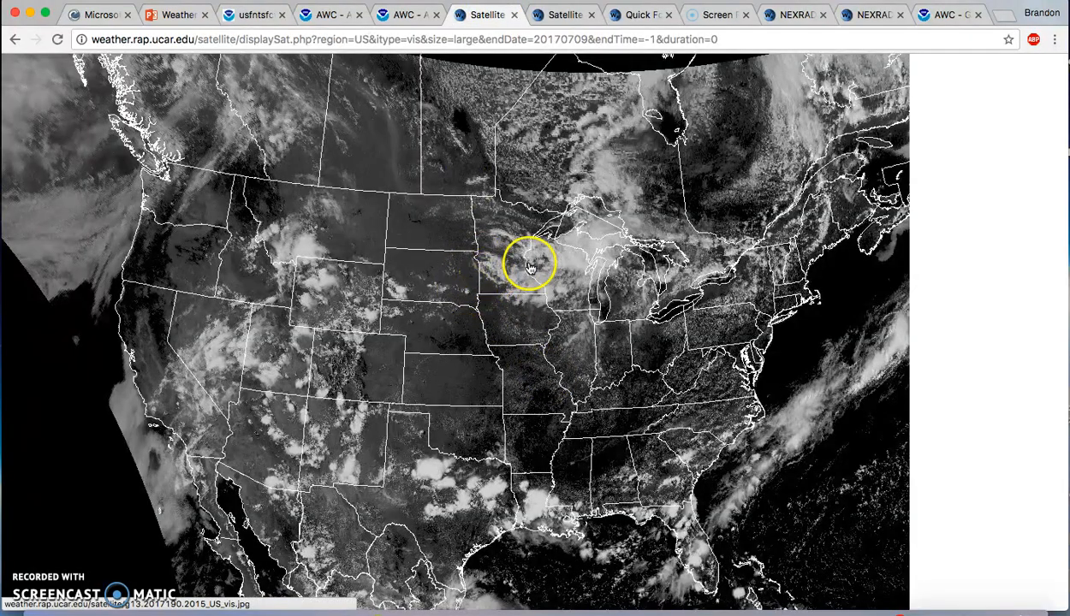
mouse_move(578, 205)
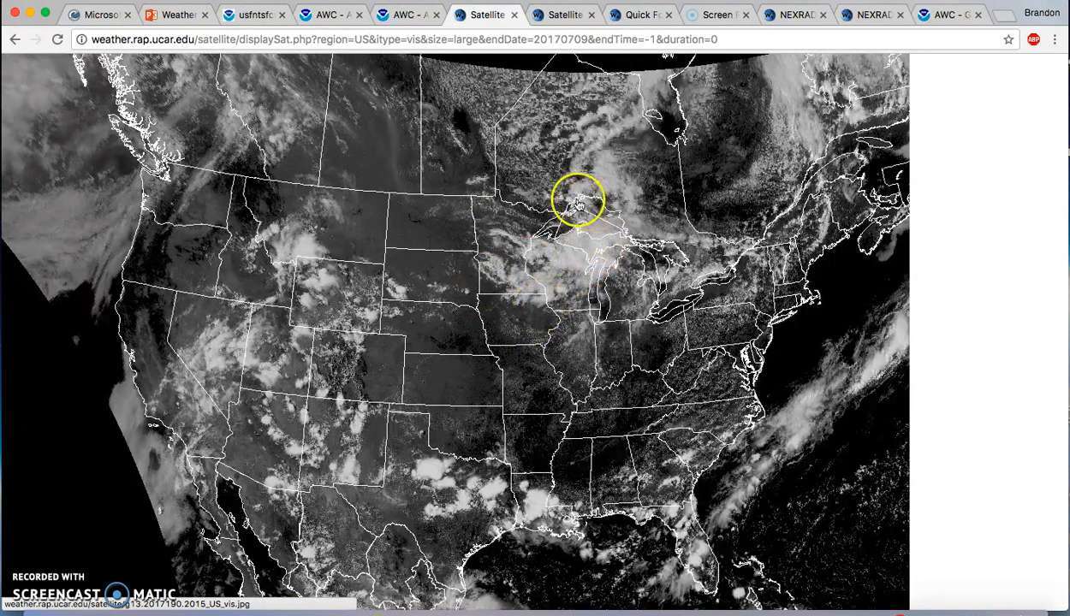
mouse_move(531, 304)
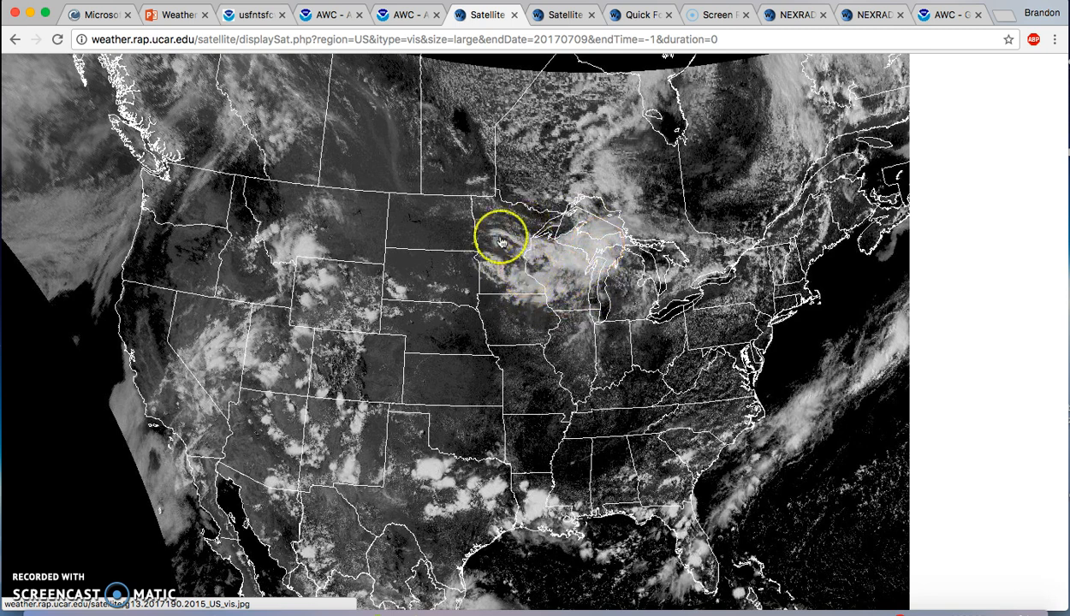
mouse_move(510, 386)
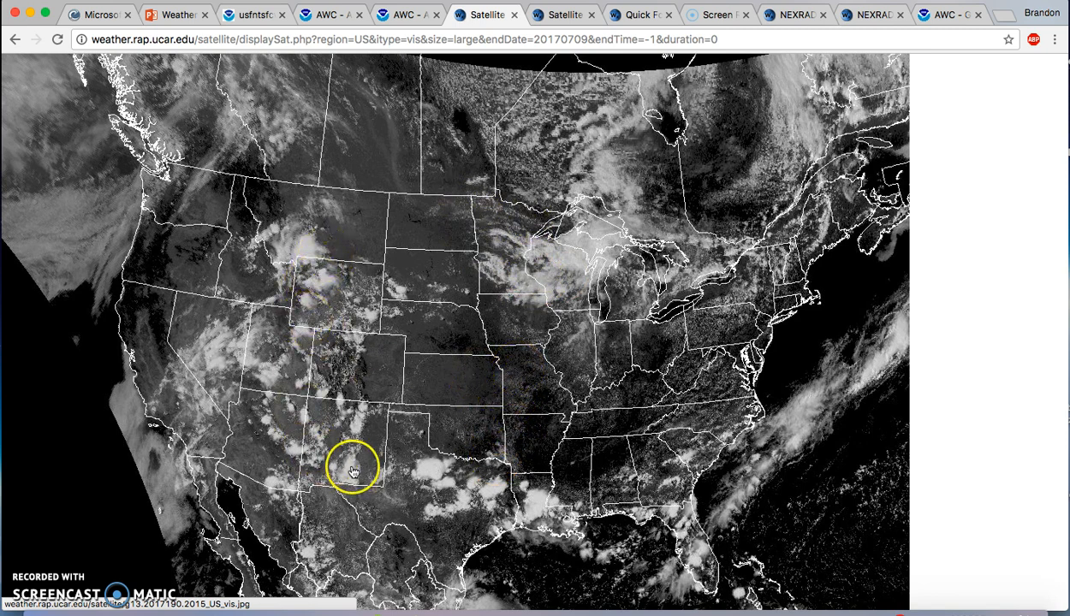
mouse_move(308, 310)
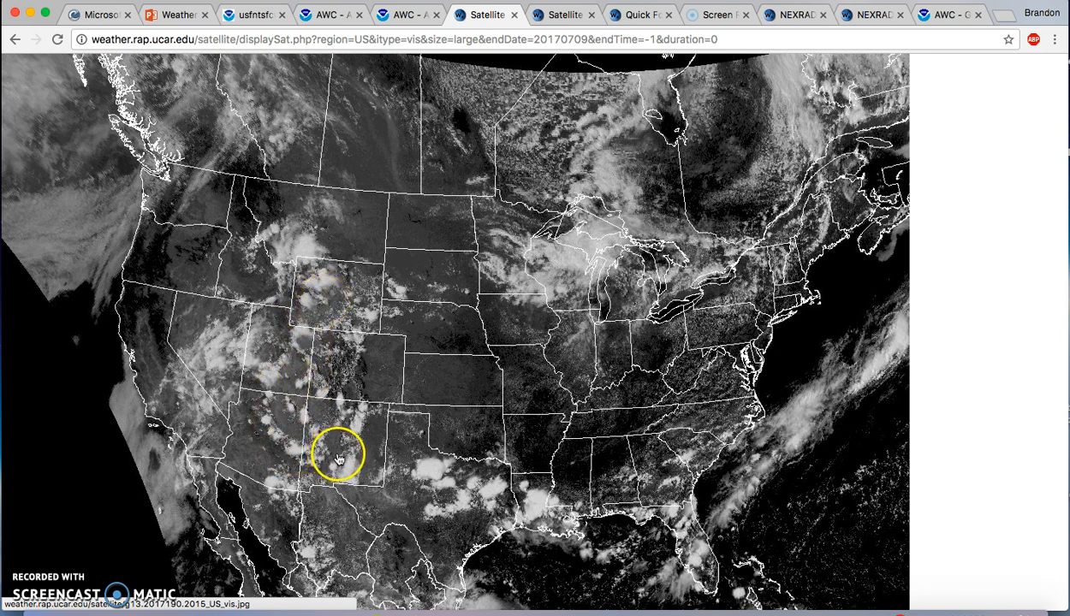
mouse_move(432, 487)
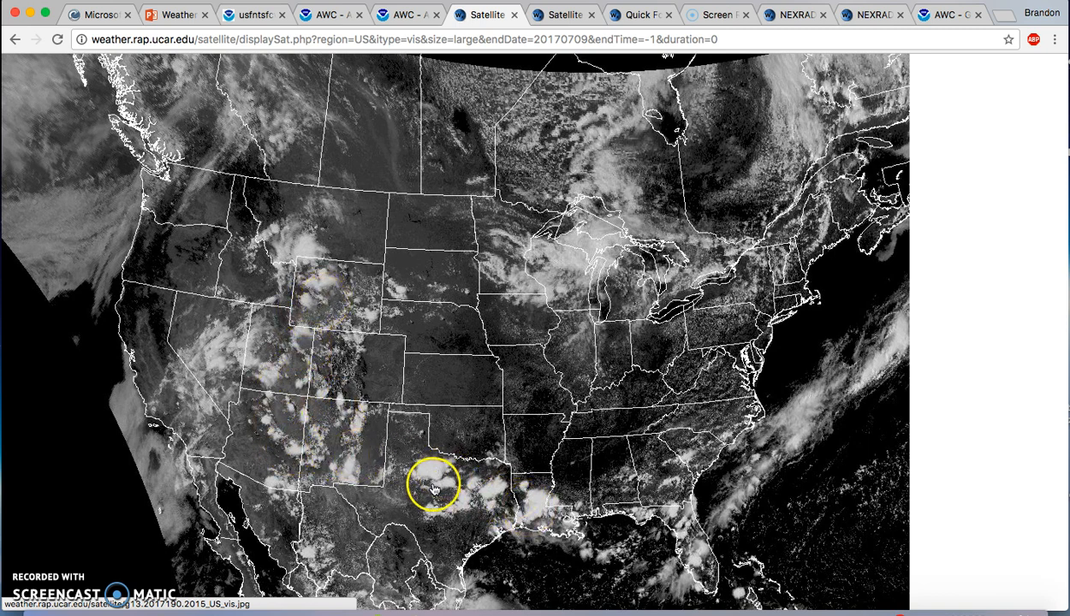
mouse_move(533, 439)
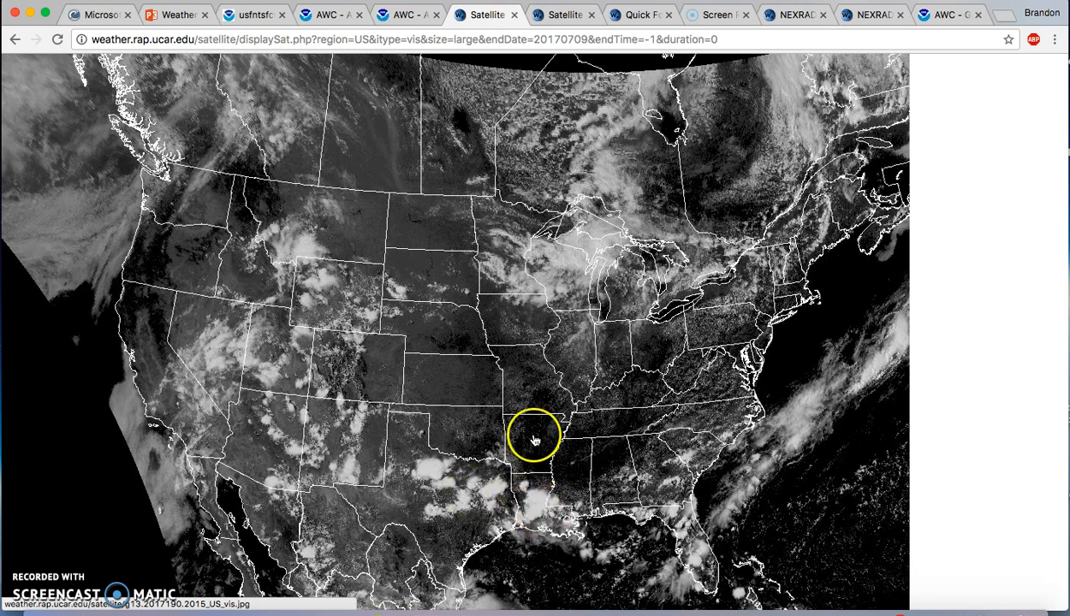
mouse_move(485, 228)
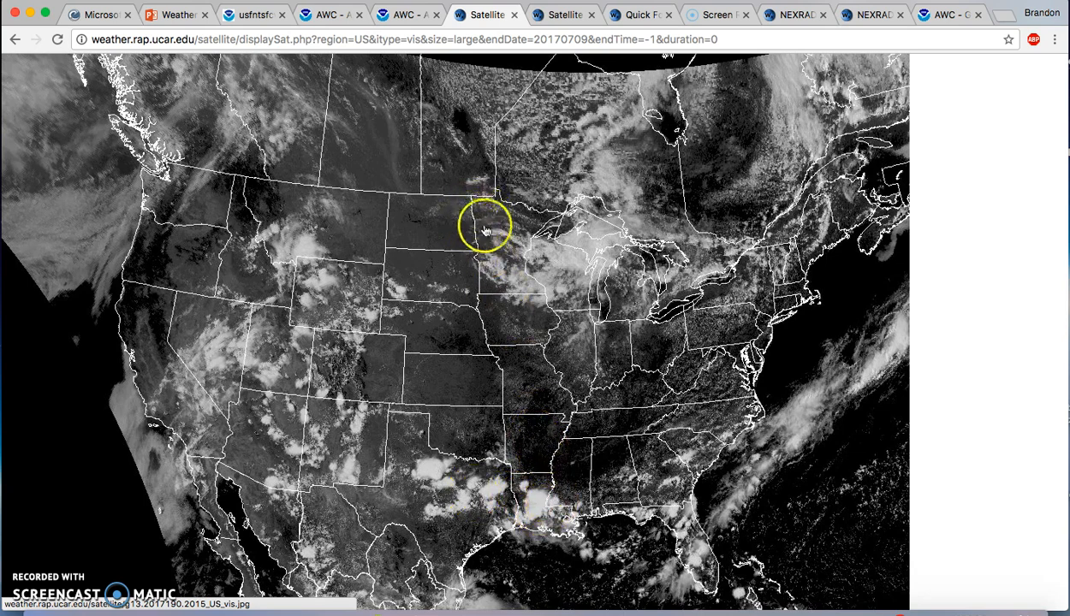
Show the PIR regional visible satellite image of the northern Plains, 2015 UTC 9 July 2017
left_click(561, 14)
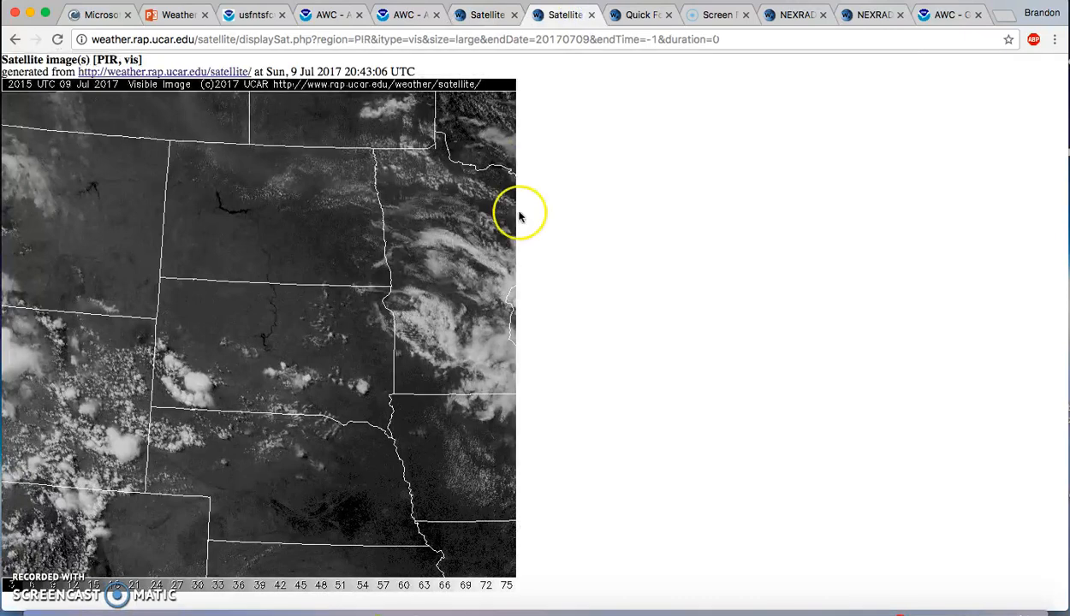
mouse_move(394, 199)
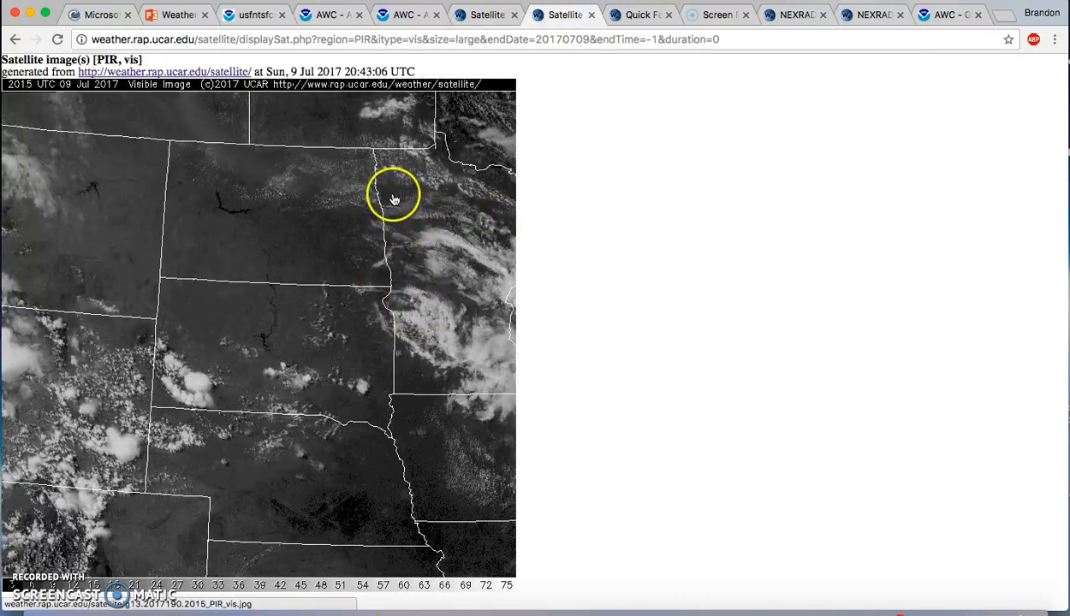
mouse_move(376, 209)
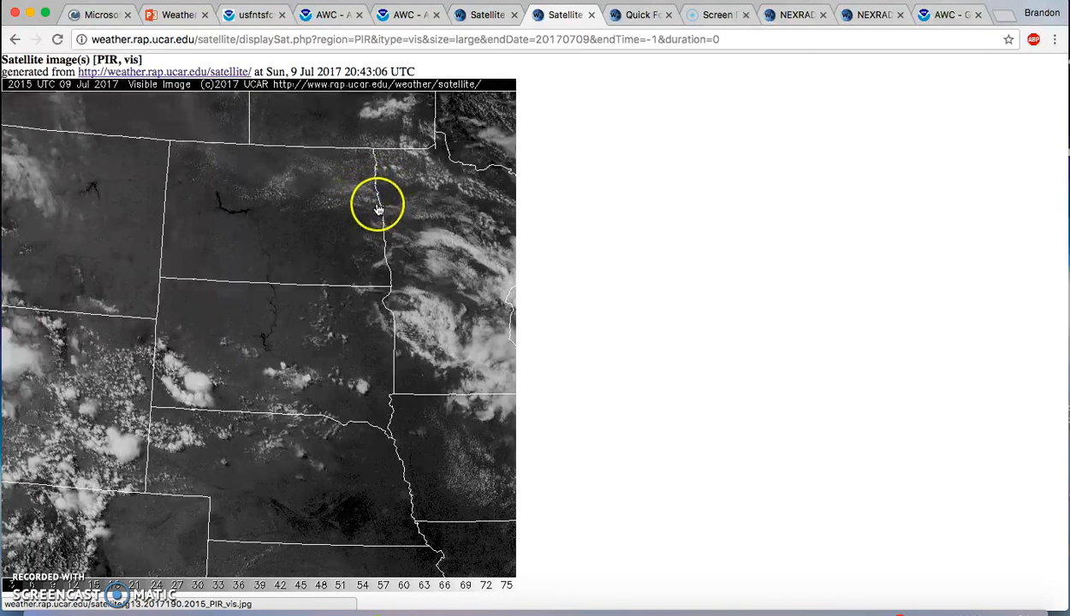
mouse_move(394, 204)
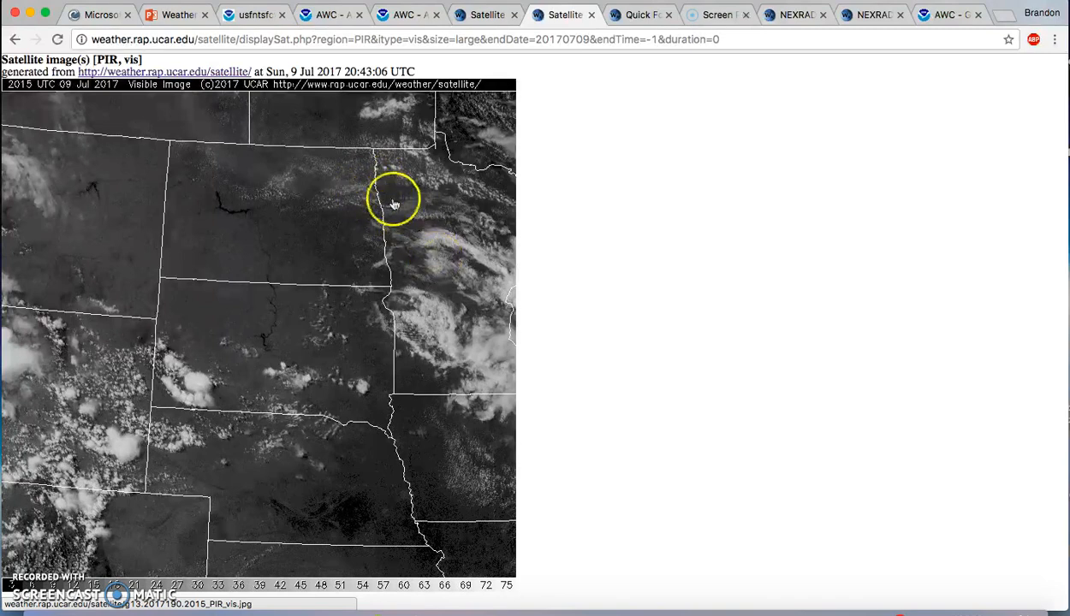
mouse_move(377, 188)
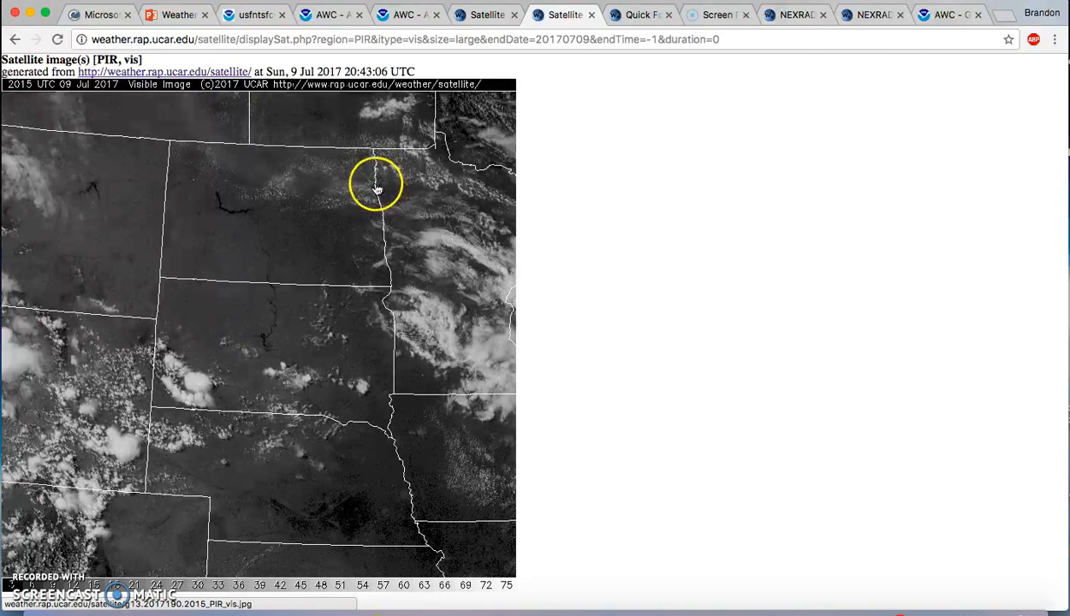
mouse_move(450, 299)
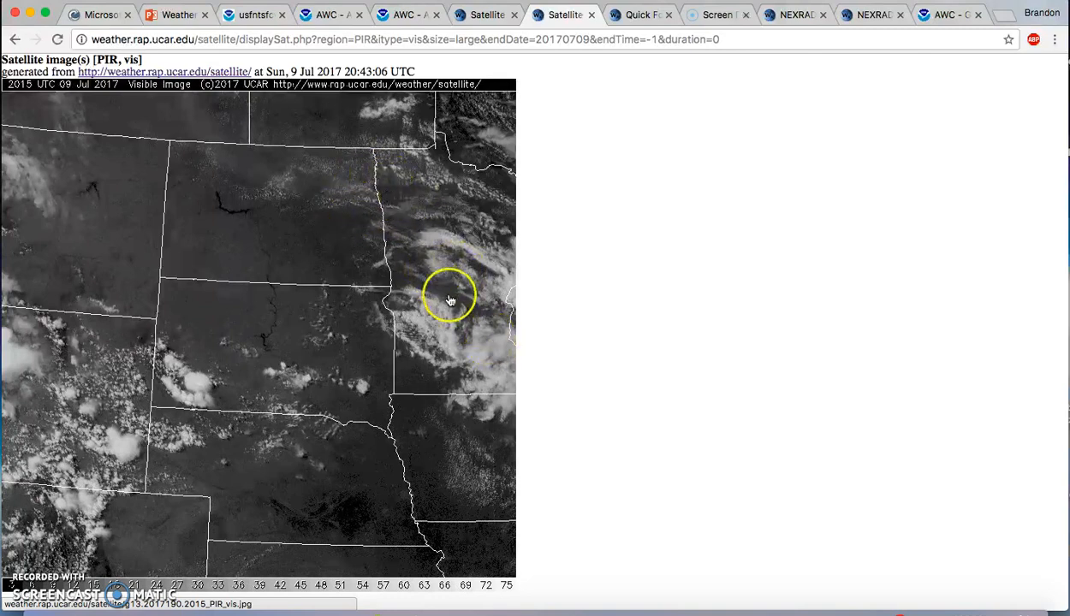
mouse_move(475, 272)
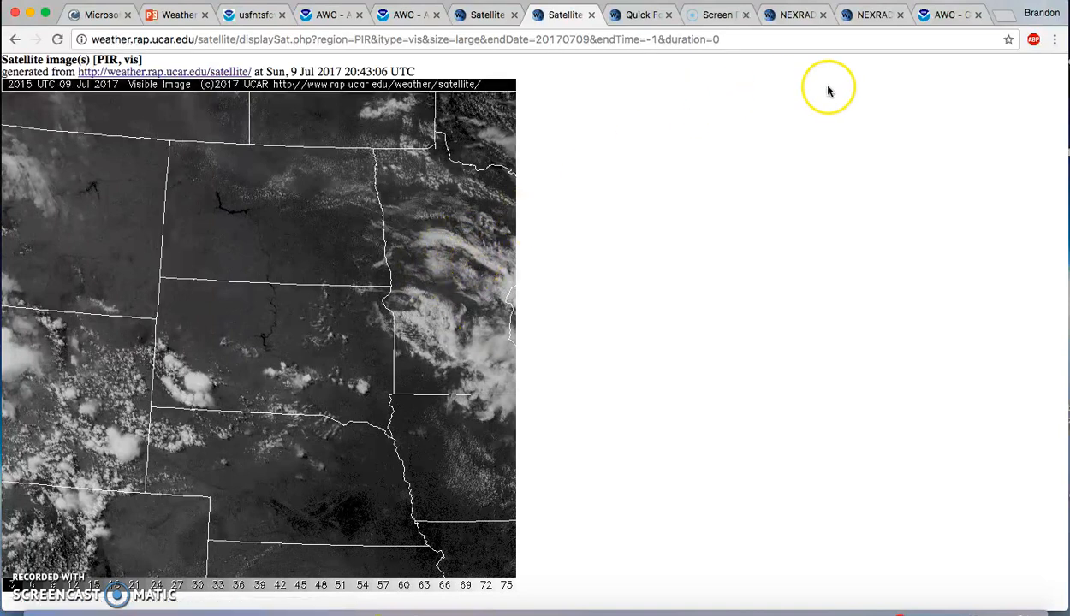
View the Grand Forks radar, then the KUSA national NEXRAD mosaic from 2125 UTC
left_click(793, 15)
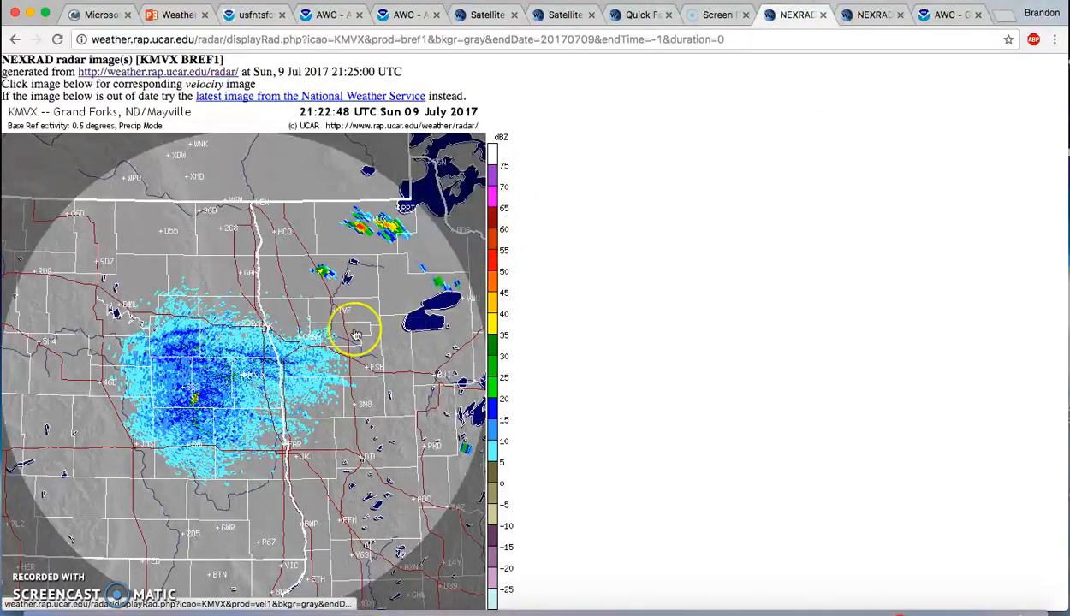
left_click(872, 15)
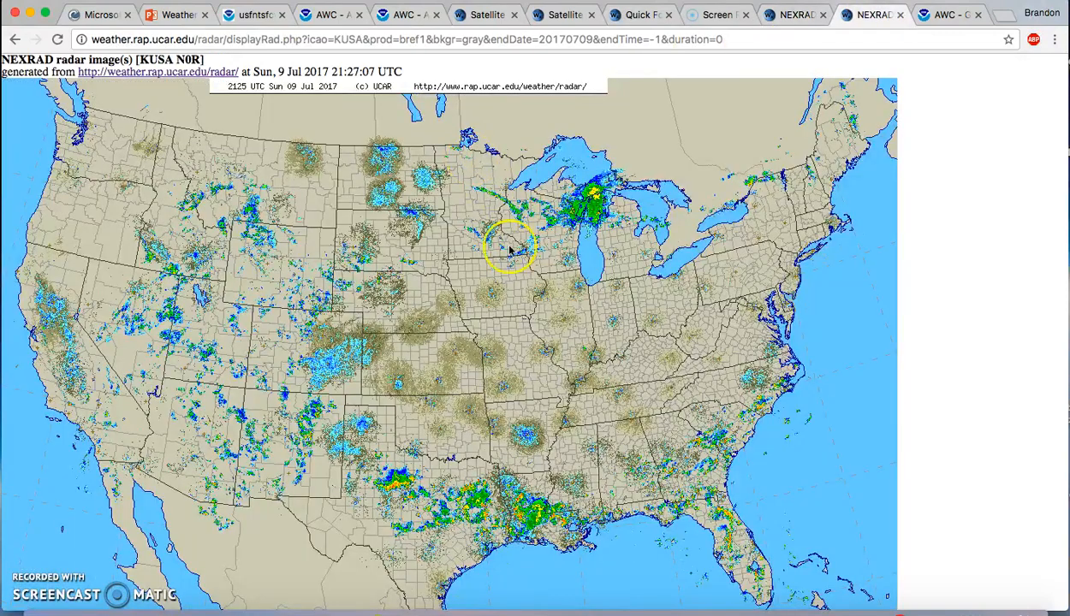
mouse_move(595, 210)
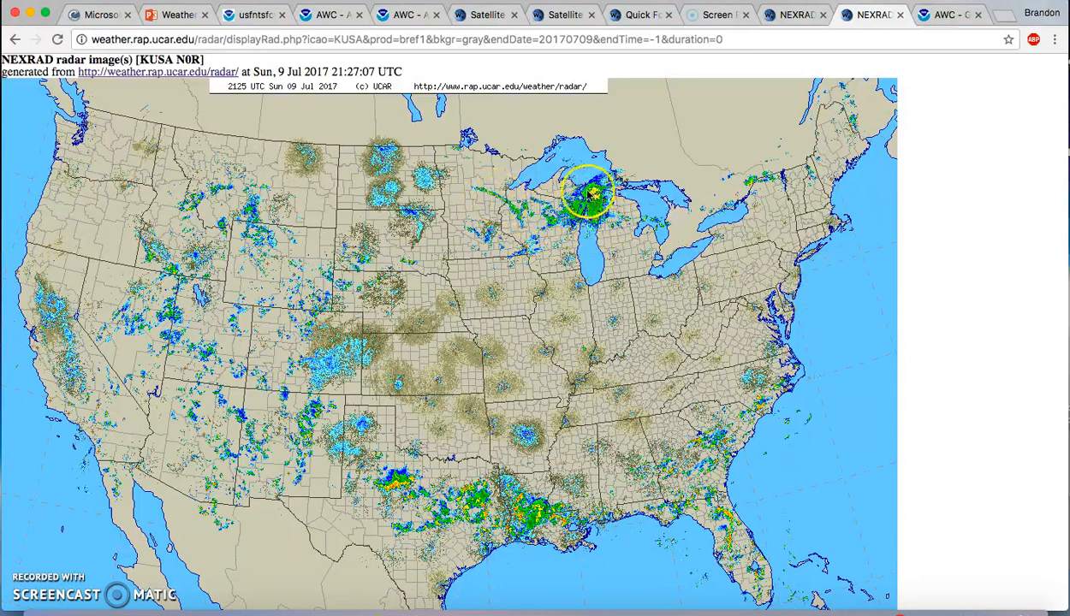
mouse_move(514, 221)
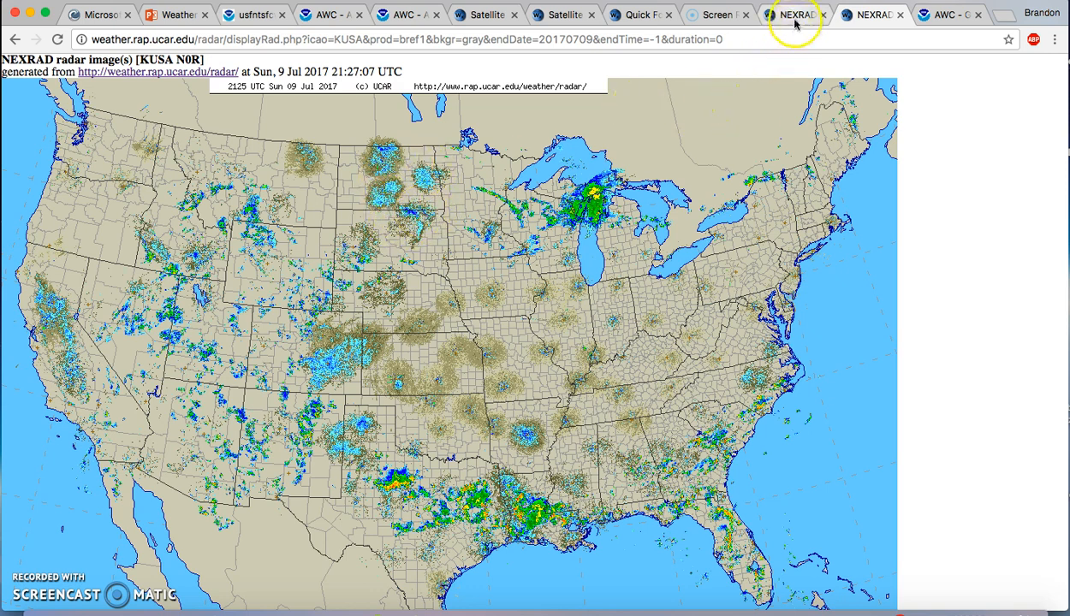
Return to the KMVX Grand Forks base reflectivity image from 2122 UTC
left_click(794, 15)
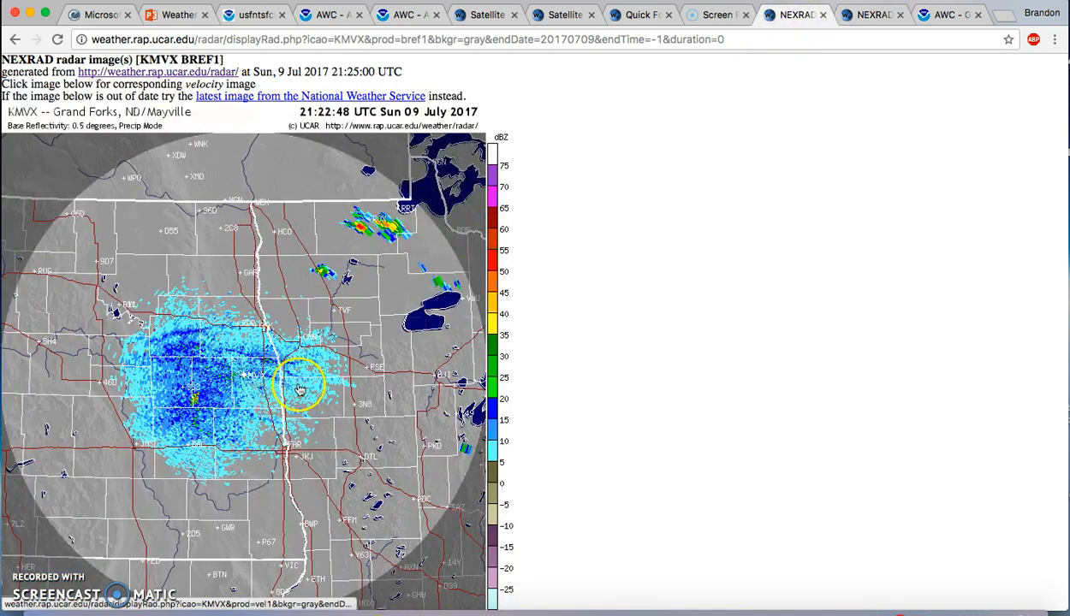
mouse_move(221, 389)
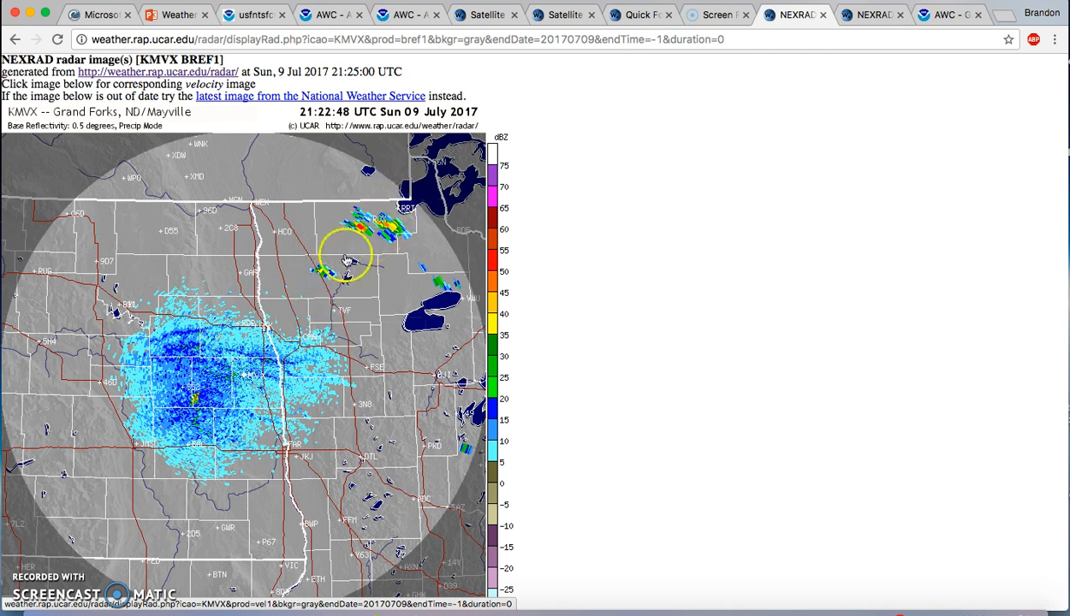
mouse_move(375, 226)
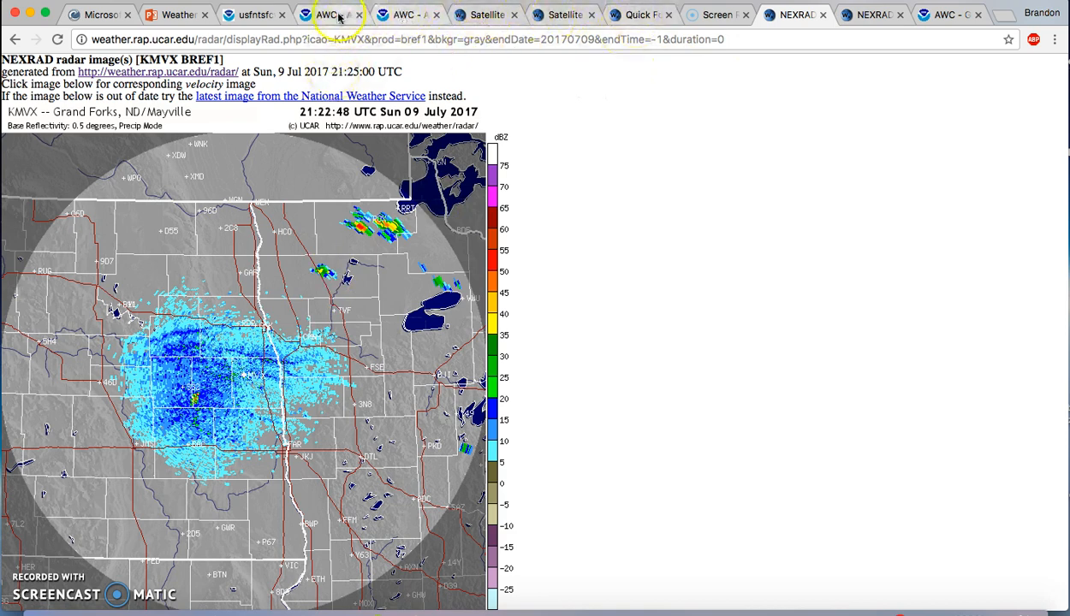
Read through the AWC Chicago area forecast text covering the Dakotas and Minnesota
left_click(330, 14)
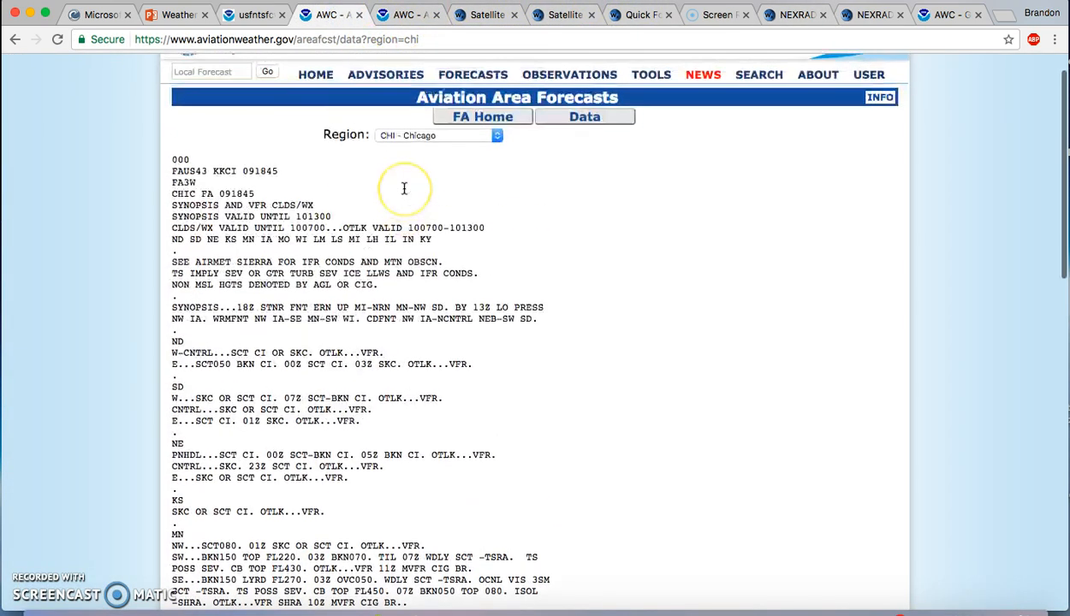
scroll("down", 3)
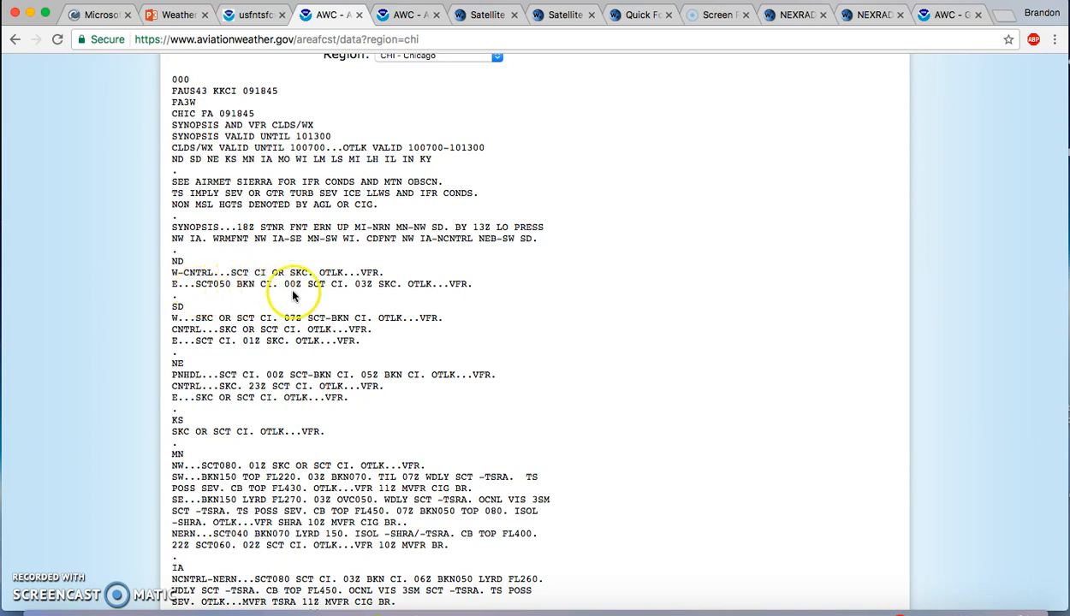
mouse_move(428, 298)
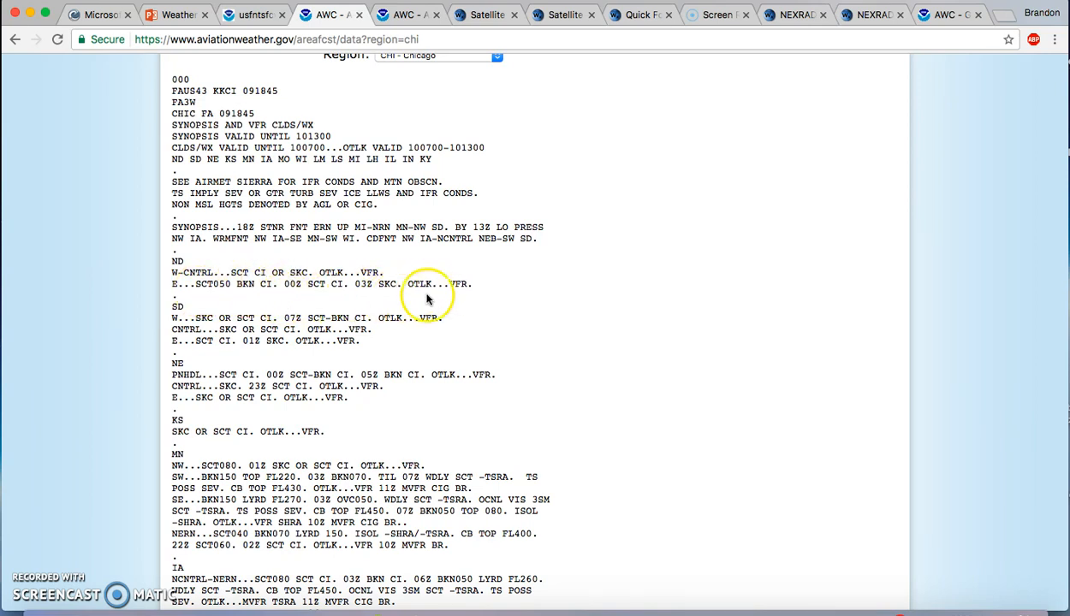
mouse_move(495, 361)
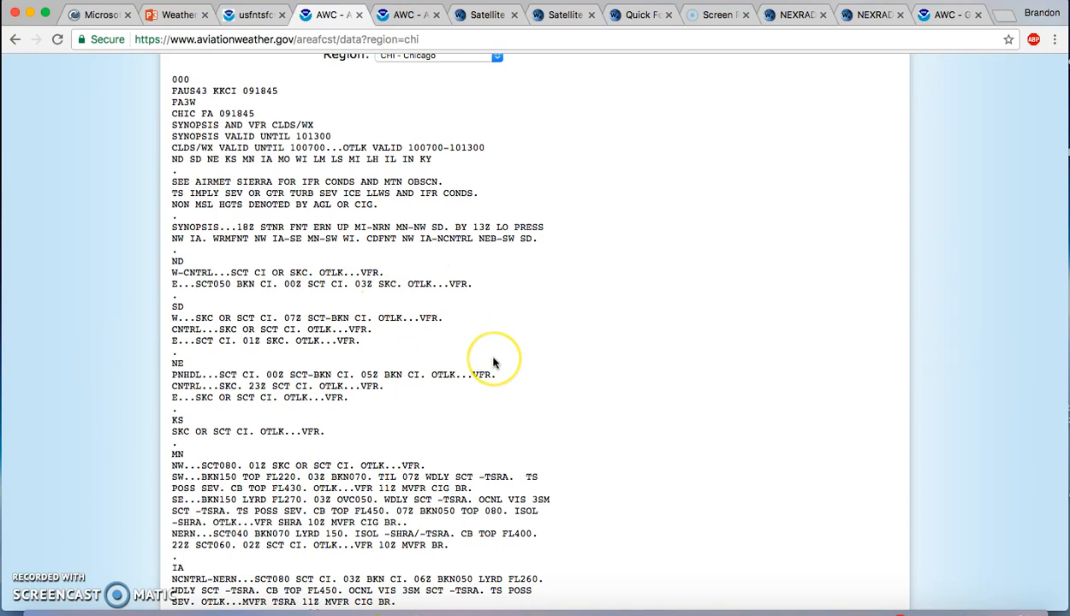
scroll("down", 3)
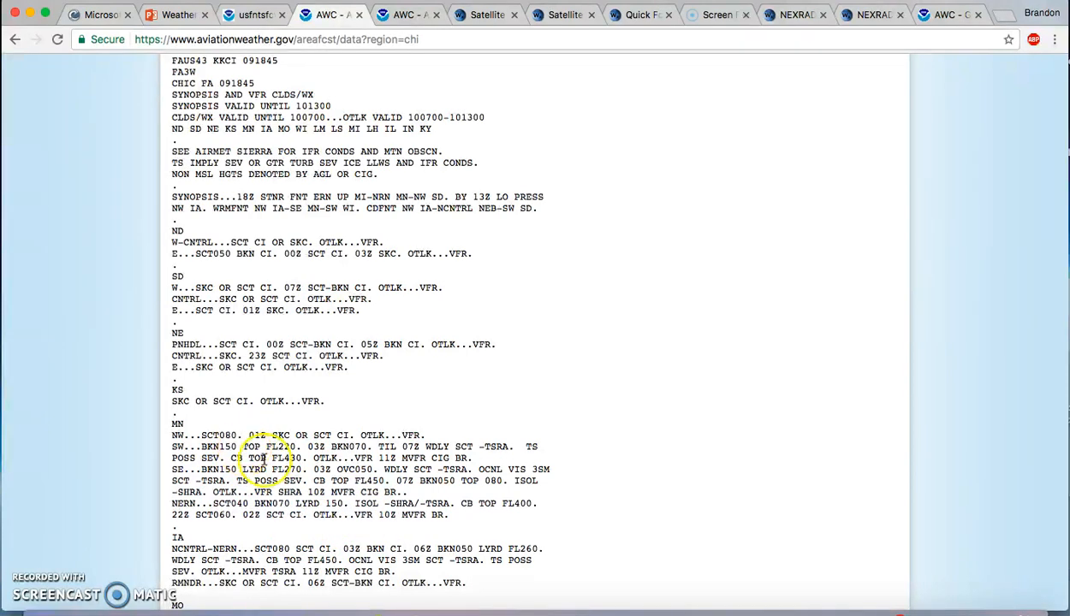
mouse_move(441, 514)
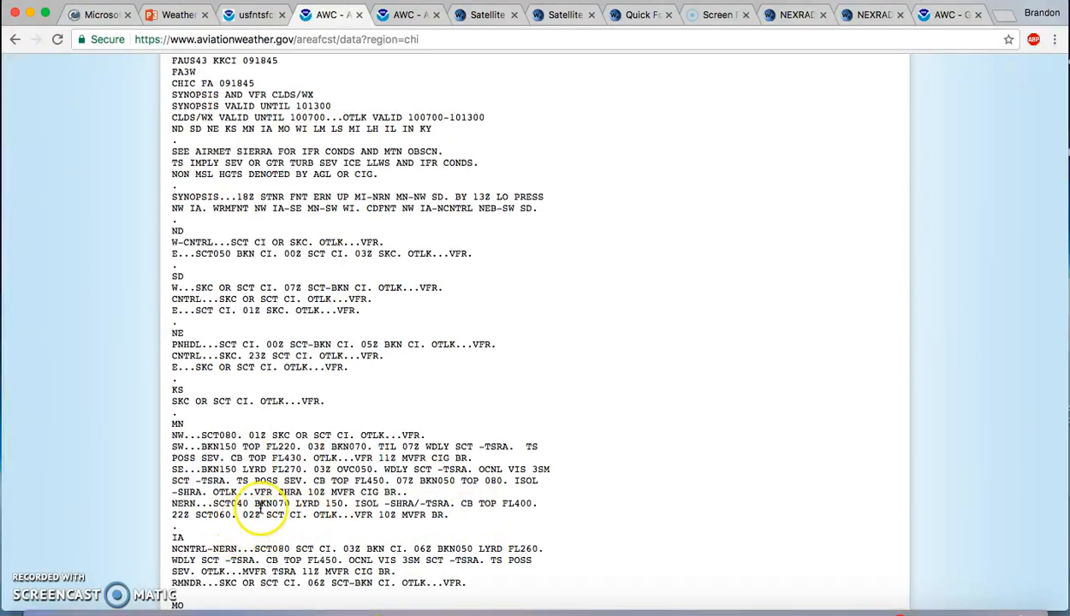
mouse_move(316, 495)
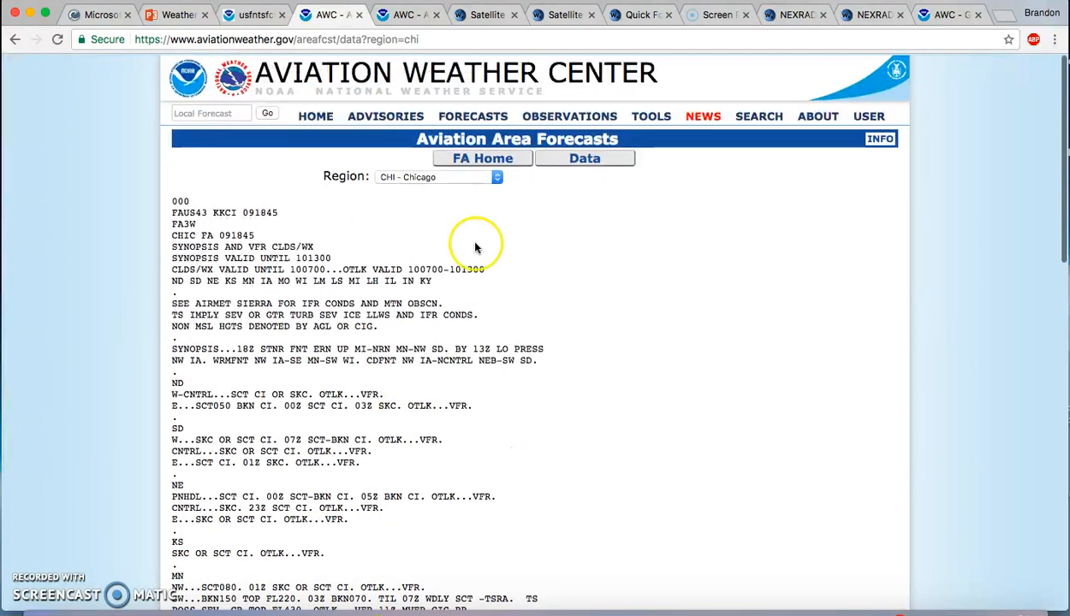
Show the Pierre SD region METAR station plot for 2220Z 9 July 2017
left_click(409, 14)
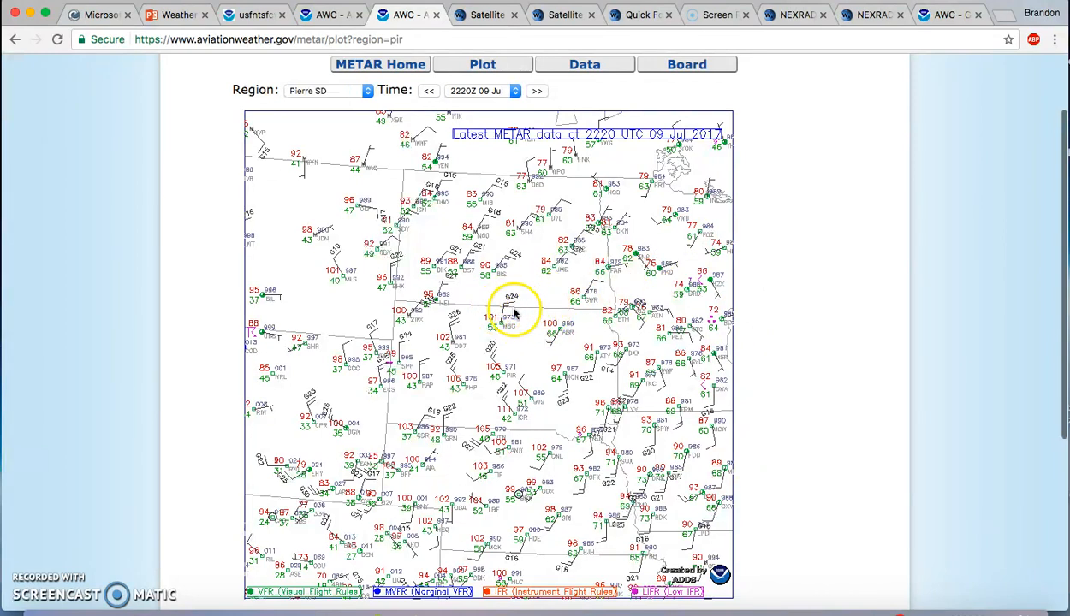
mouse_move(527, 415)
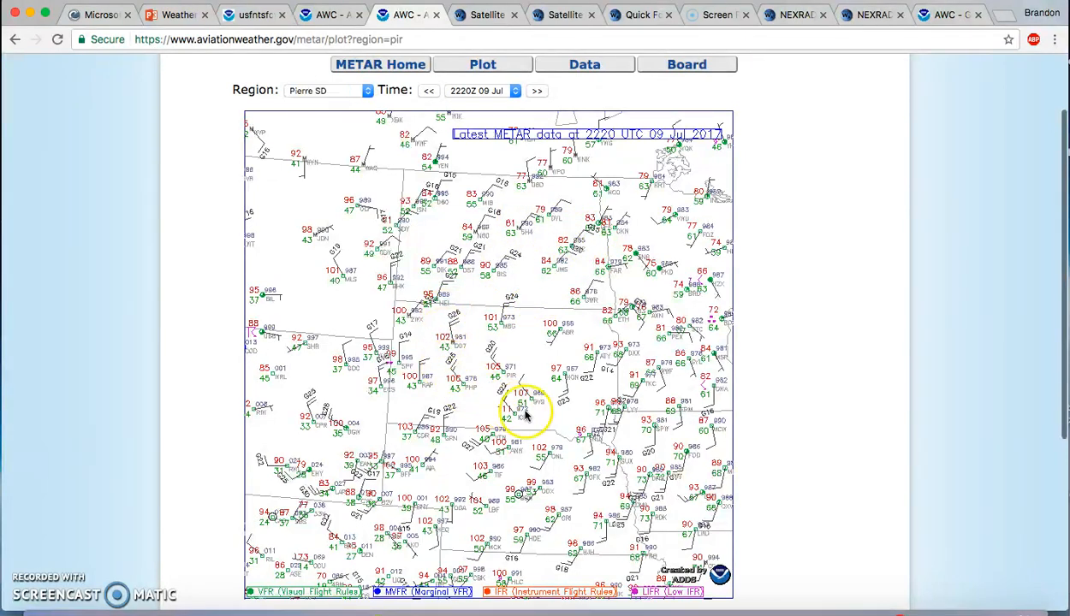
mouse_move(463, 266)
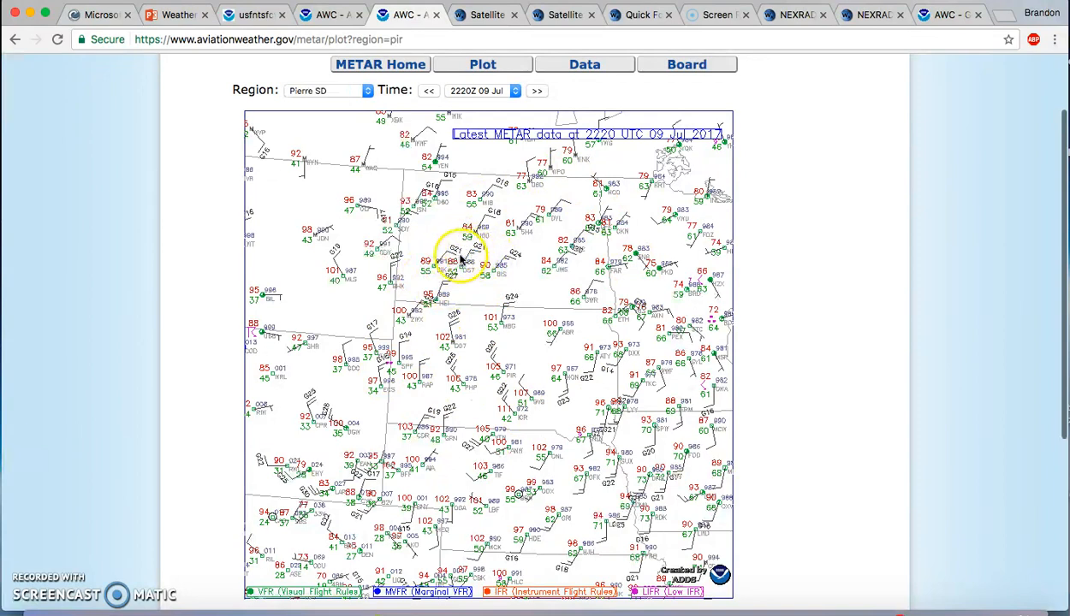
mouse_move(516, 242)
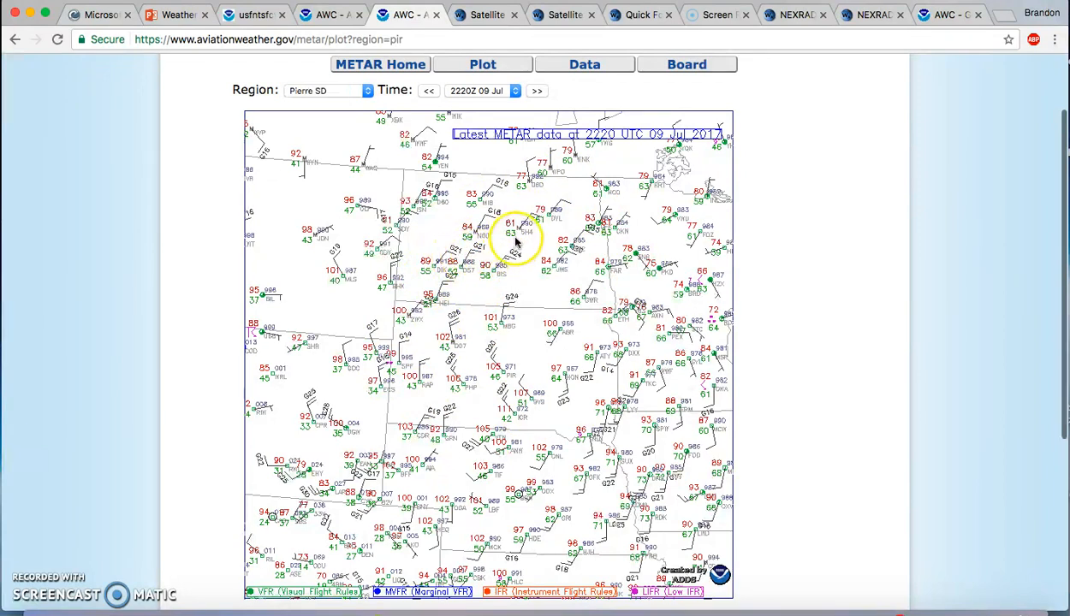
mouse_move(444, 274)
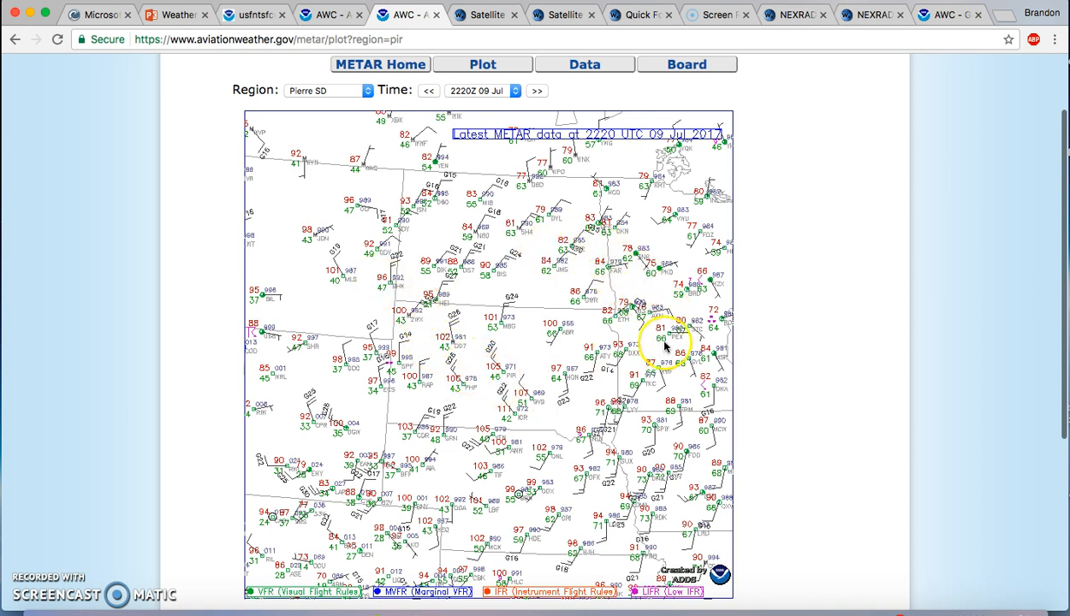
mouse_move(583, 295)
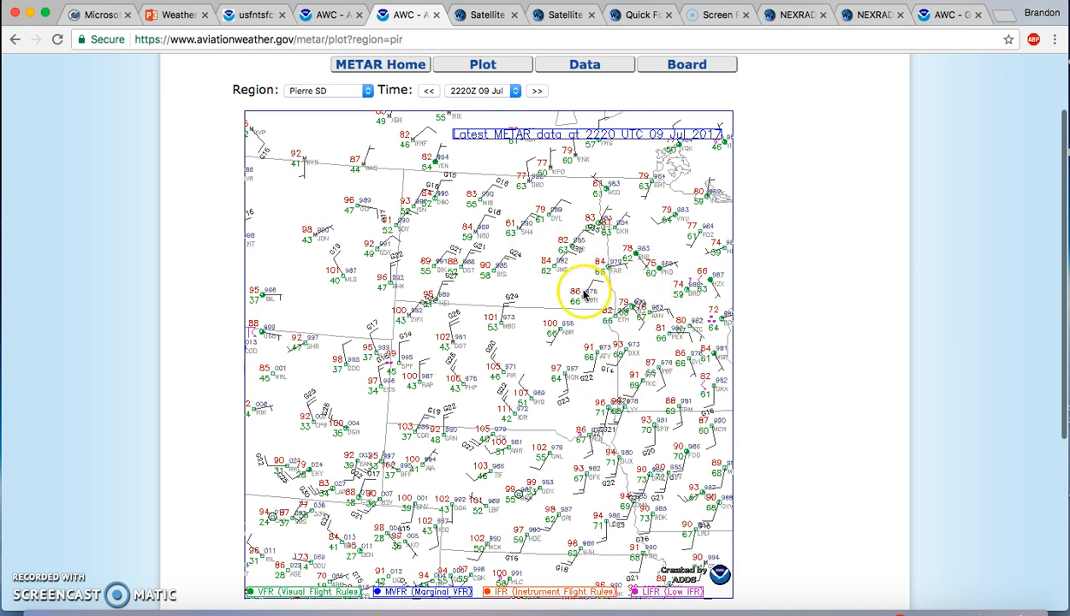
mouse_move(415, 310)
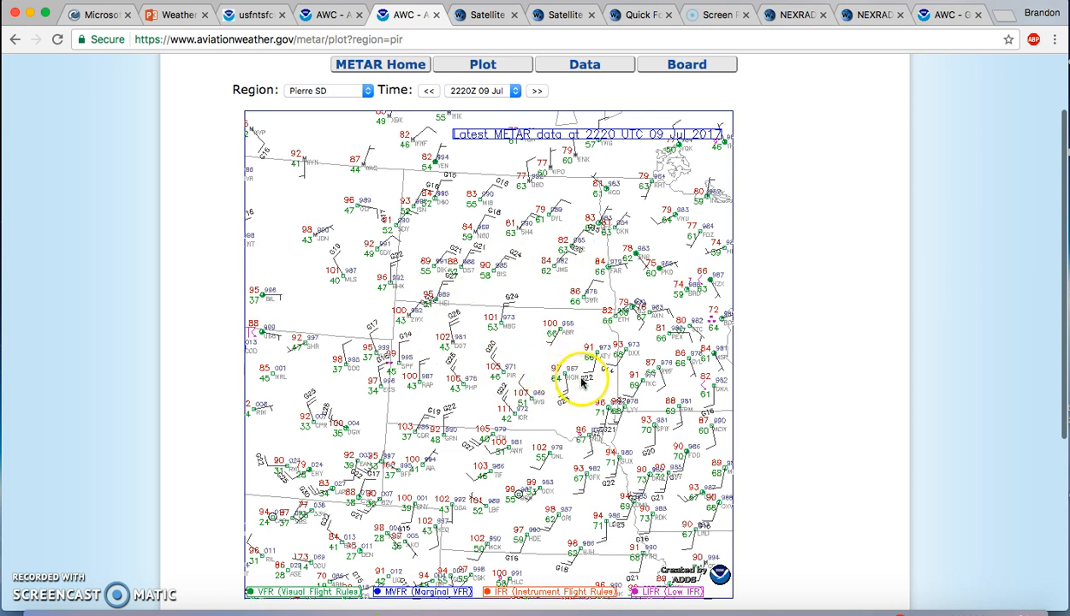
mouse_move(582, 244)
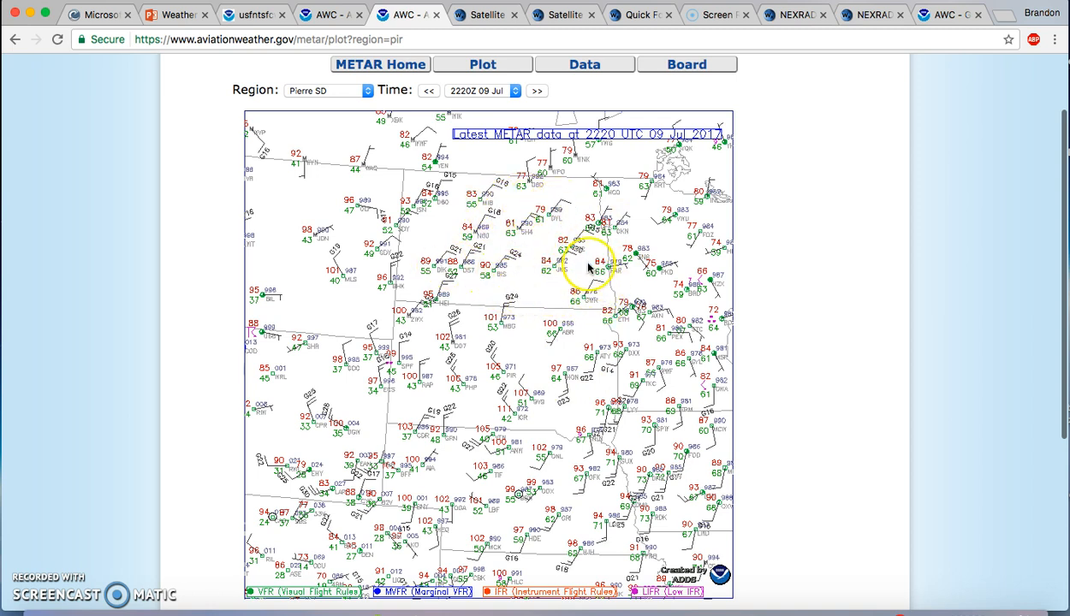
mouse_move(423, 295)
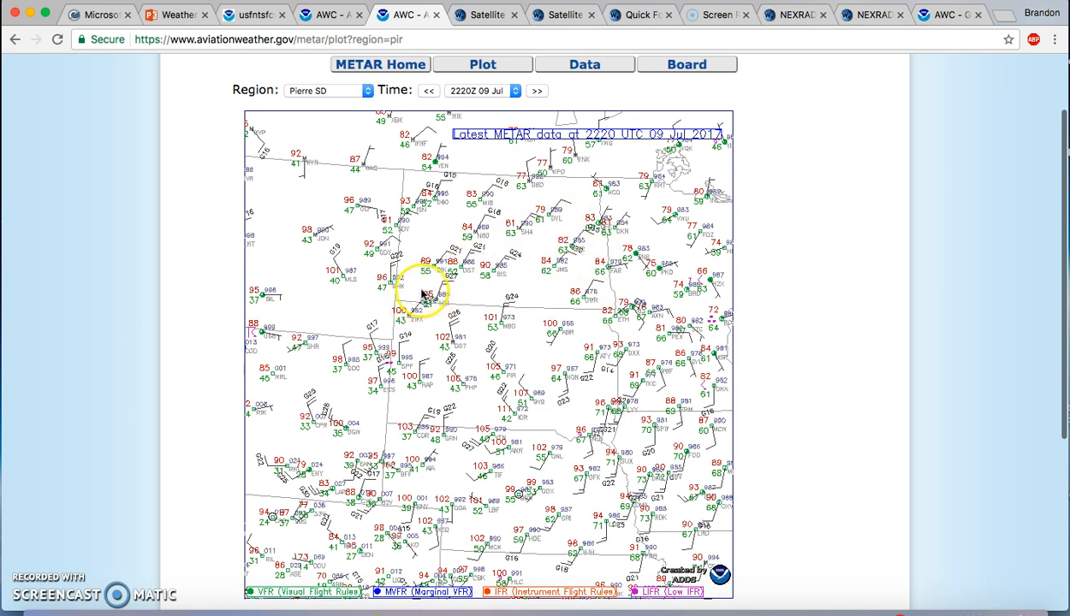
mouse_move(586, 321)
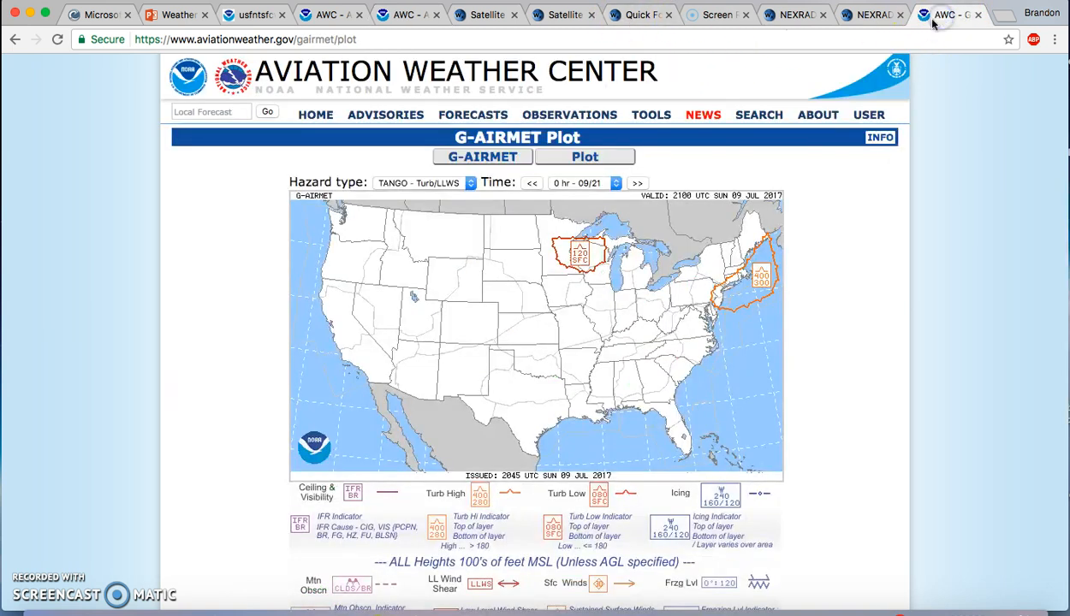
mouse_move(820, 242)
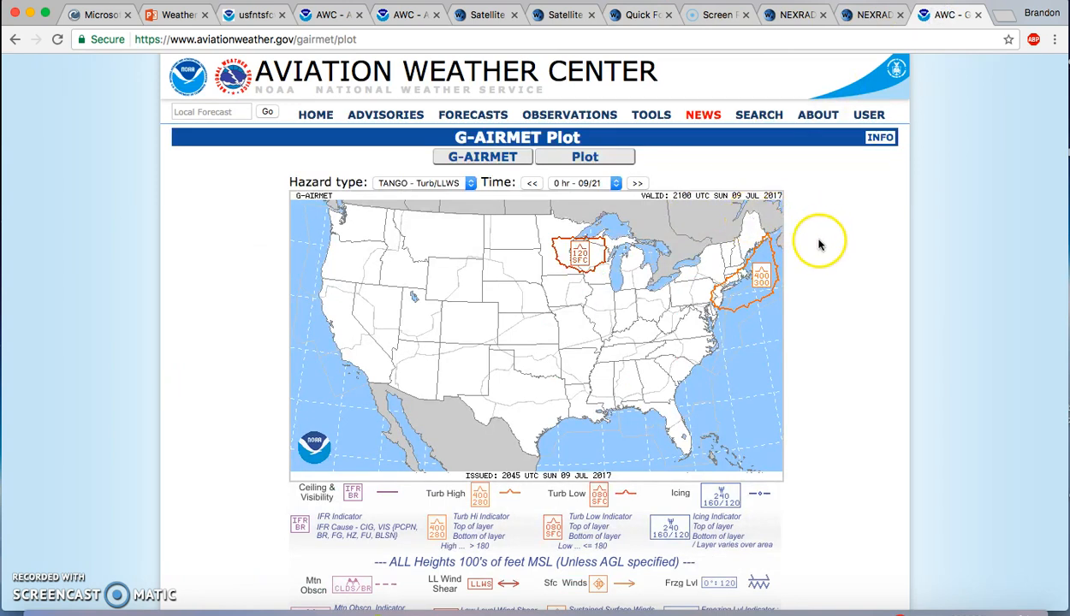
mouse_move(621, 252)
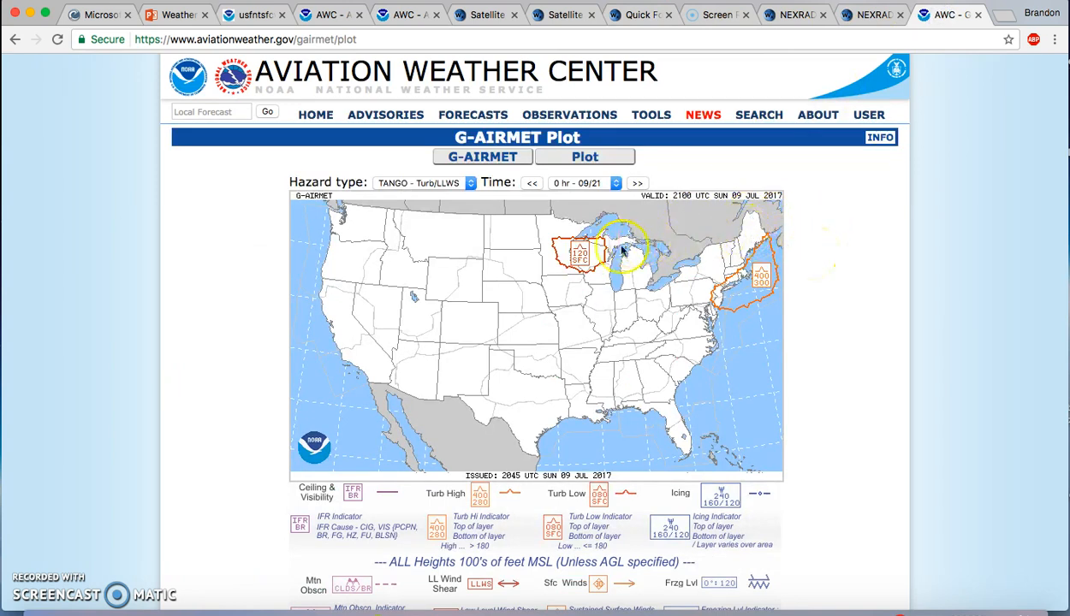
mouse_move(599, 261)
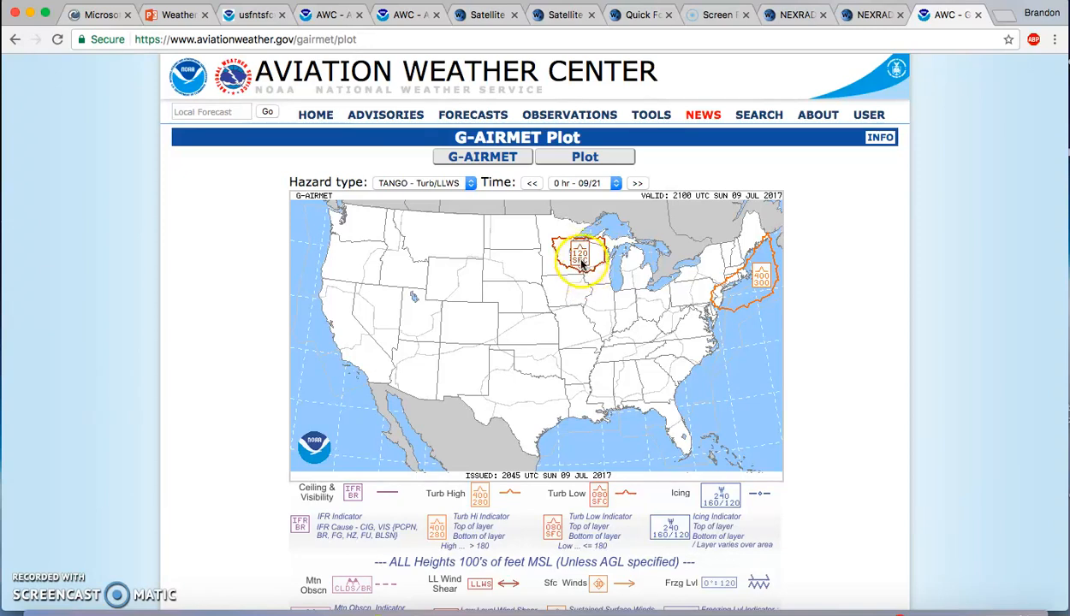
mouse_move(561, 244)
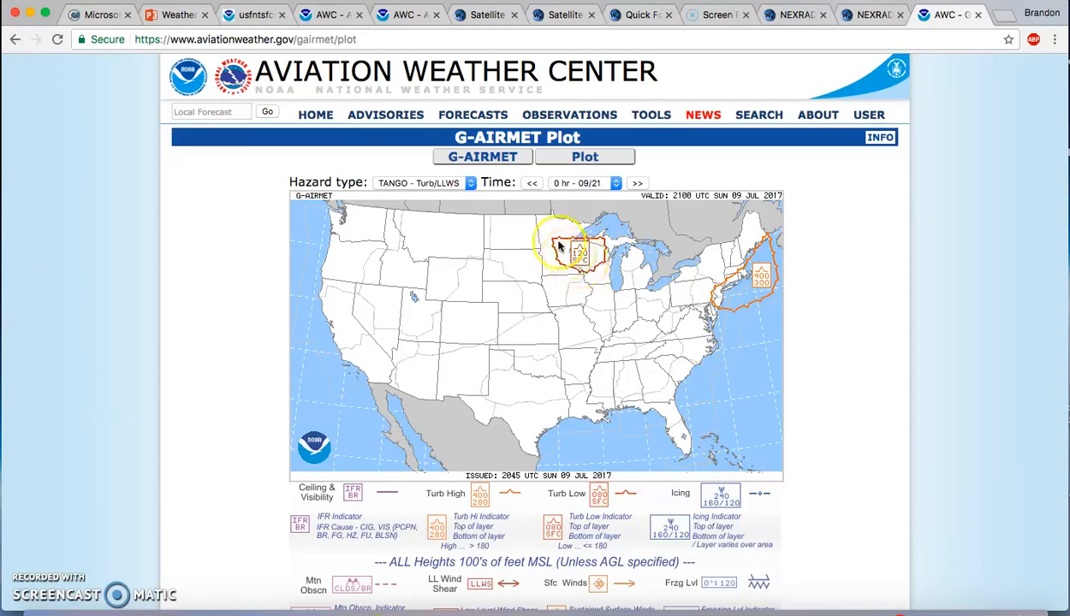
mouse_move(539, 232)
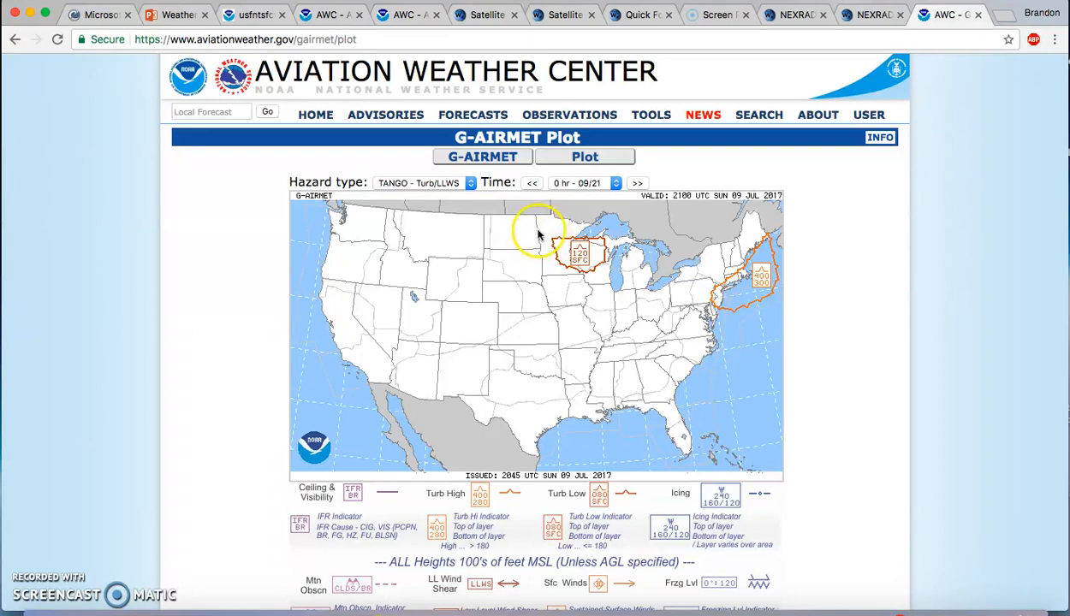
mouse_move(550, 246)
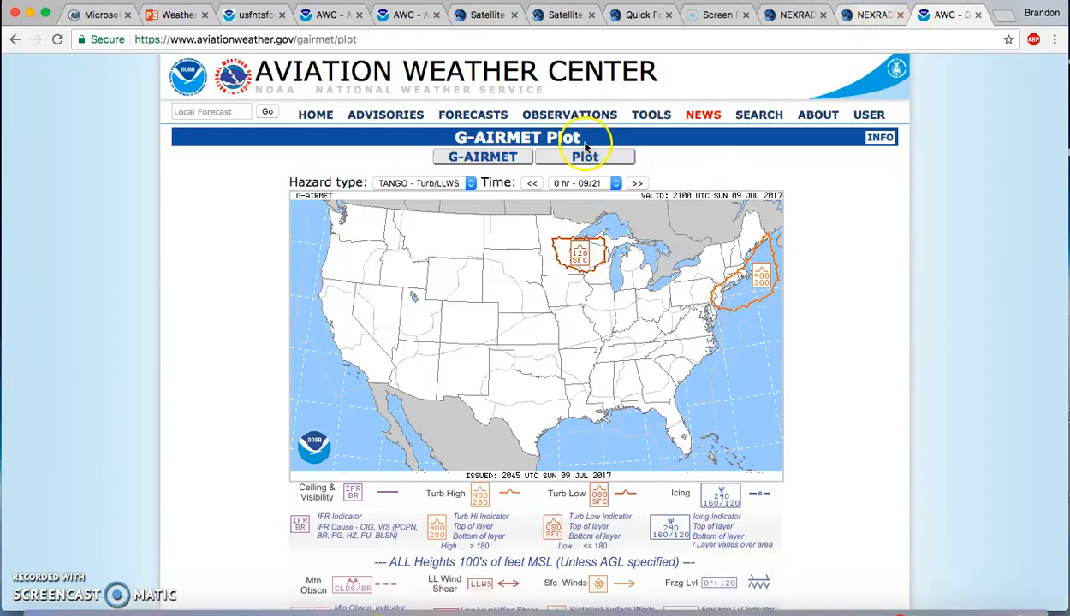
Go back from the TANGO turbulence G-AIRMET plot valid 2100 UTC
left_click(14, 40)
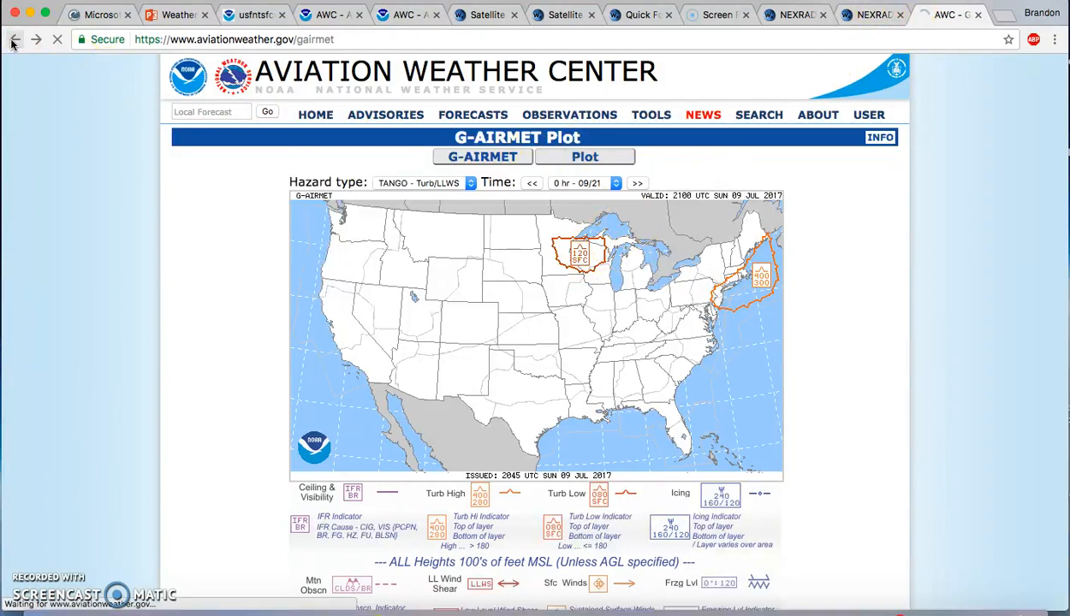
Review the plot of all active SIGMETs, then bring up the NCAR 24-hour quick-look forecast
left_click(15, 40)
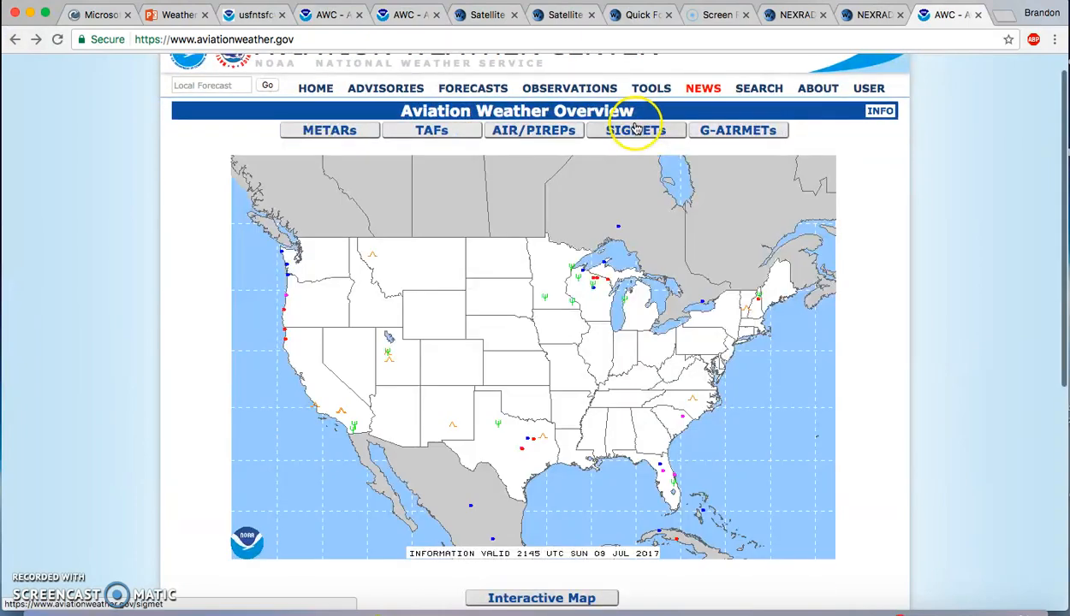
left_click(635, 130)
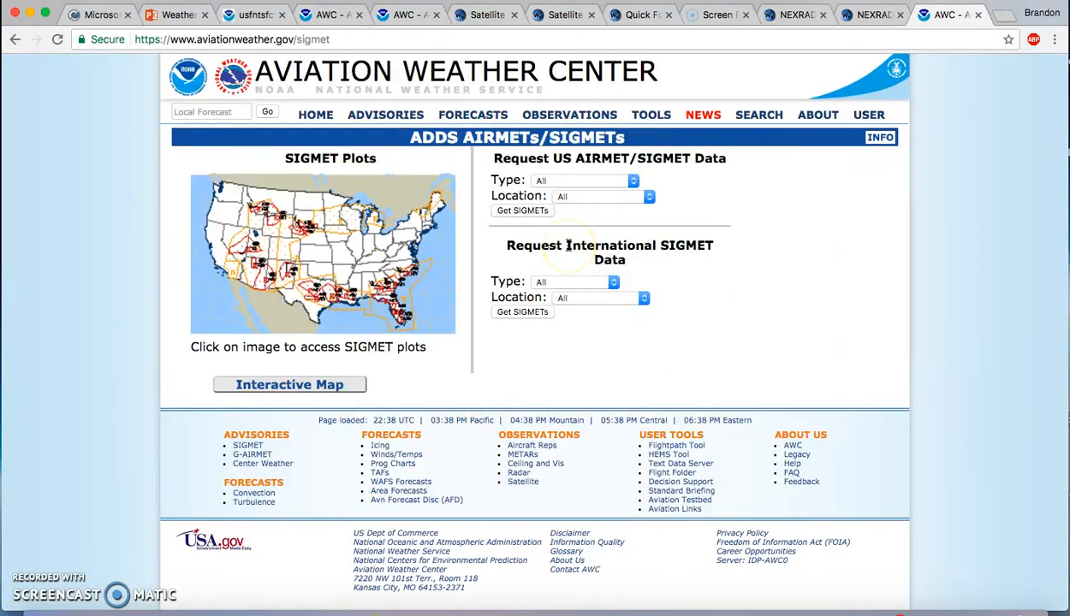
left_click(321, 252)
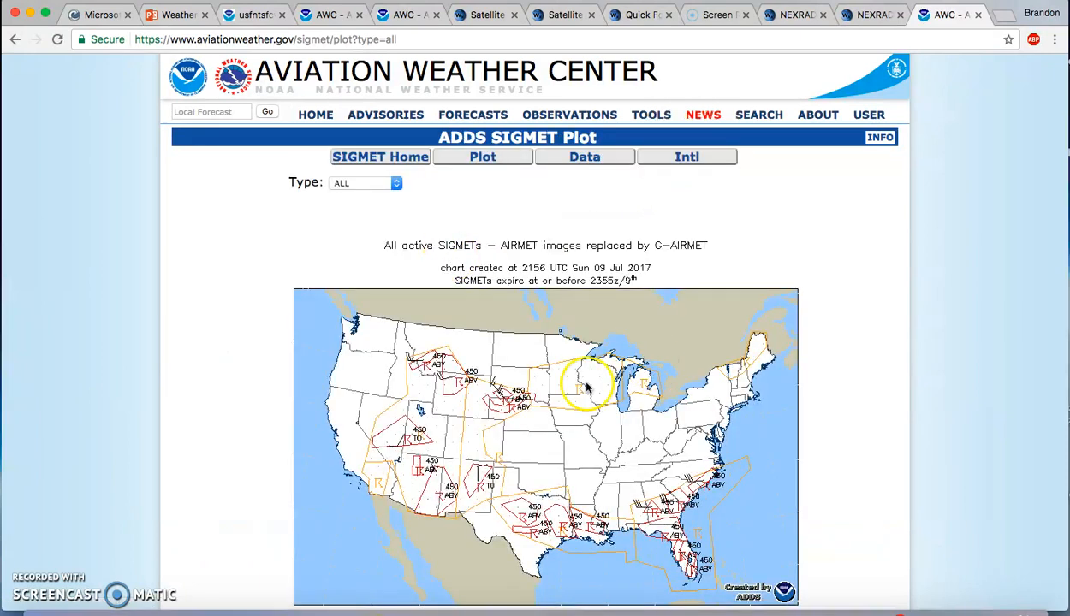
scroll("down", 3)
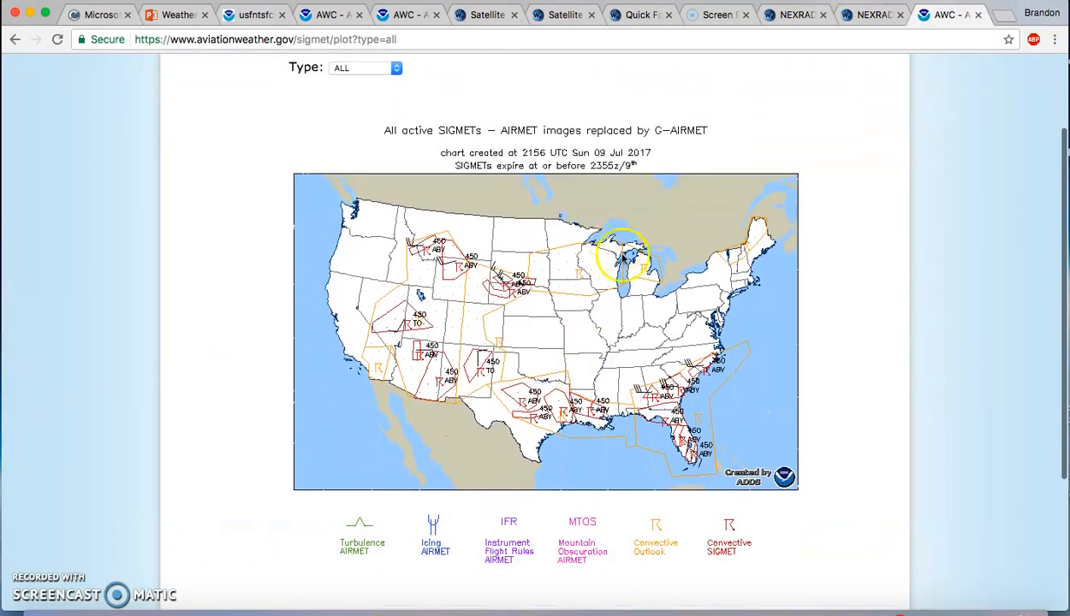
mouse_move(537, 257)
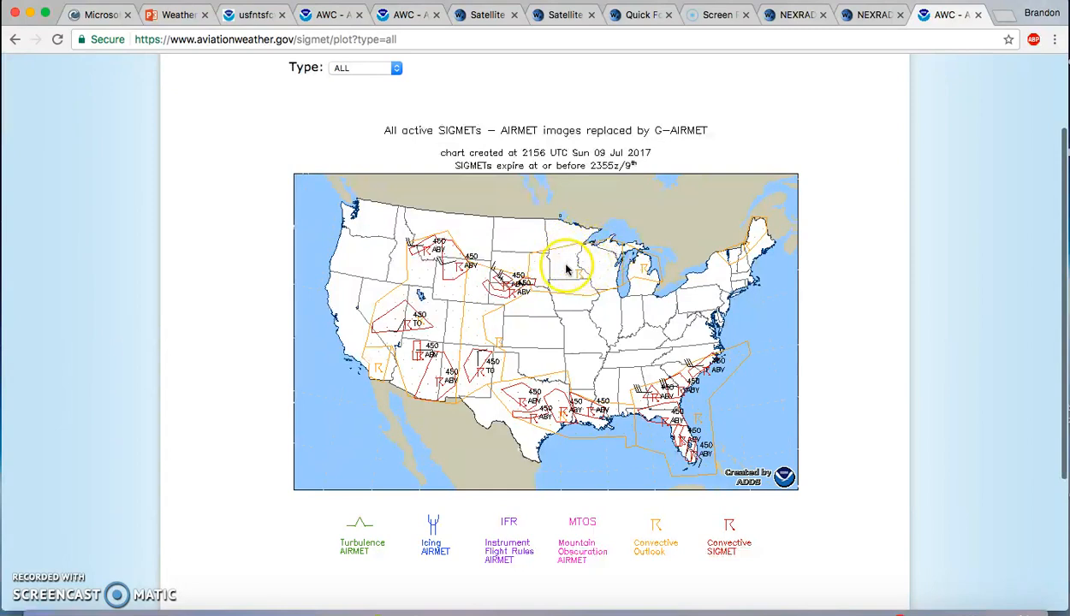
mouse_move(625, 248)
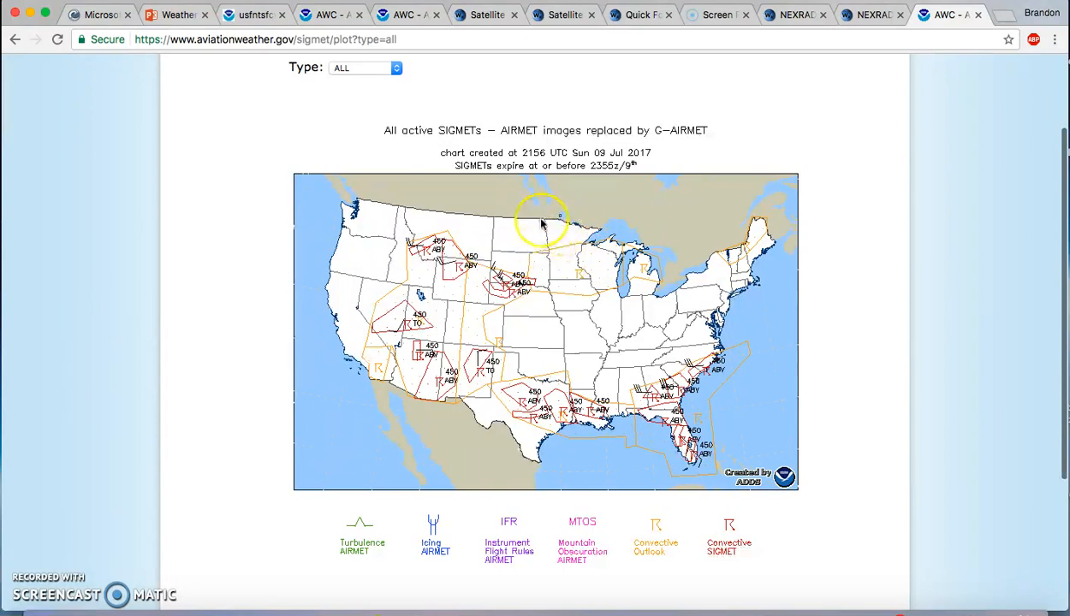
mouse_move(615, 263)
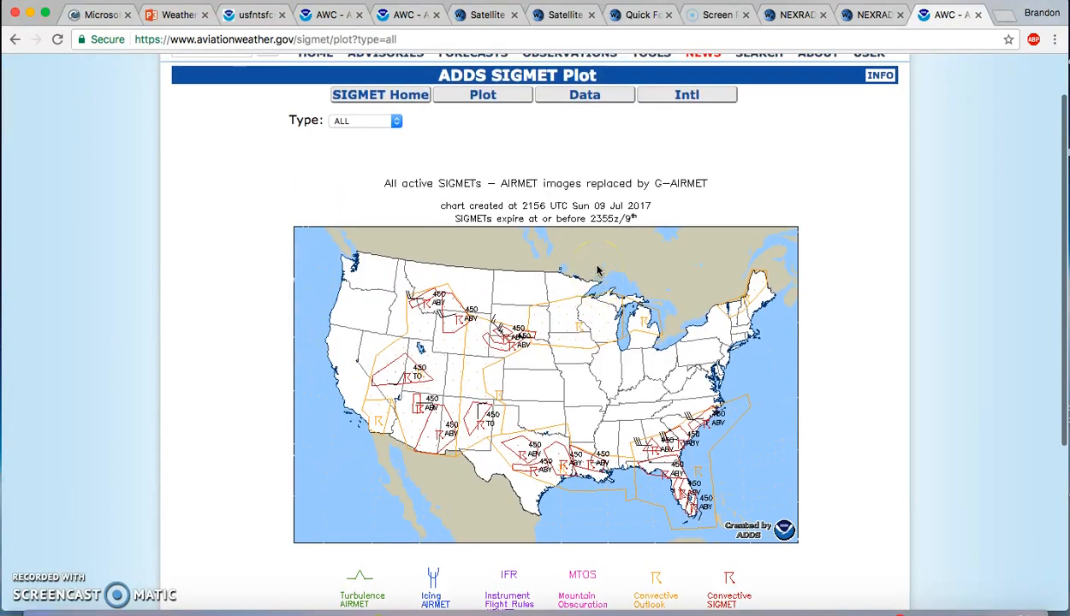
scroll("up", 3)
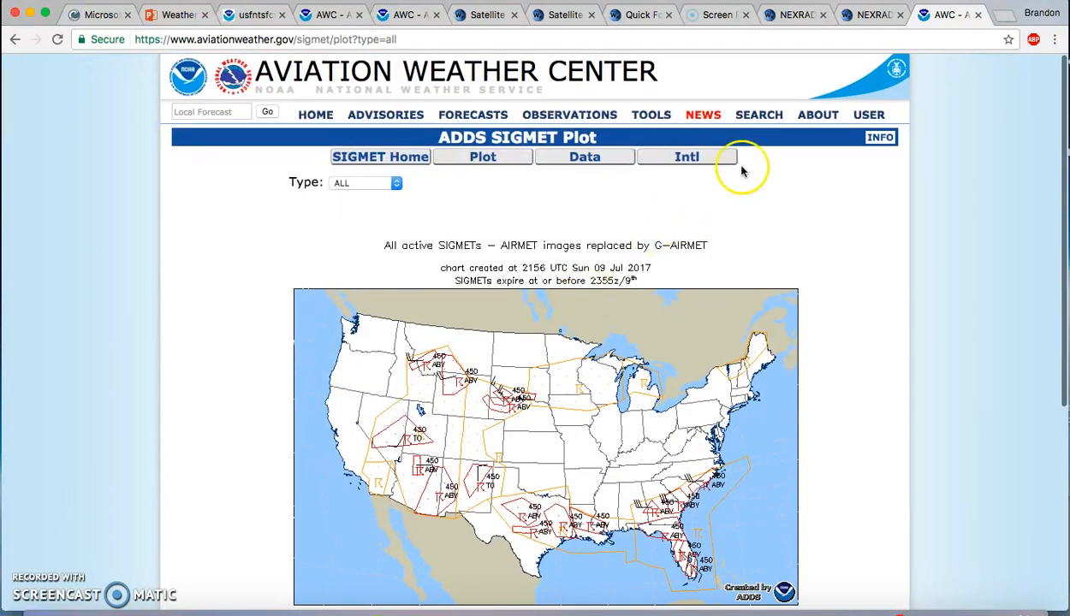
mouse_move(376, 24)
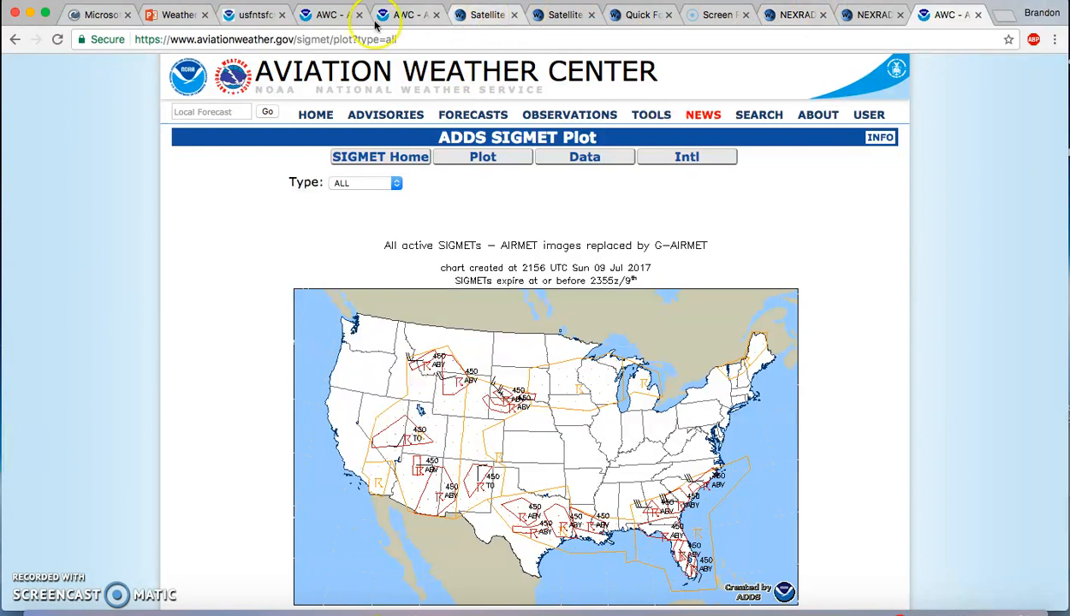
left_click(638, 14)
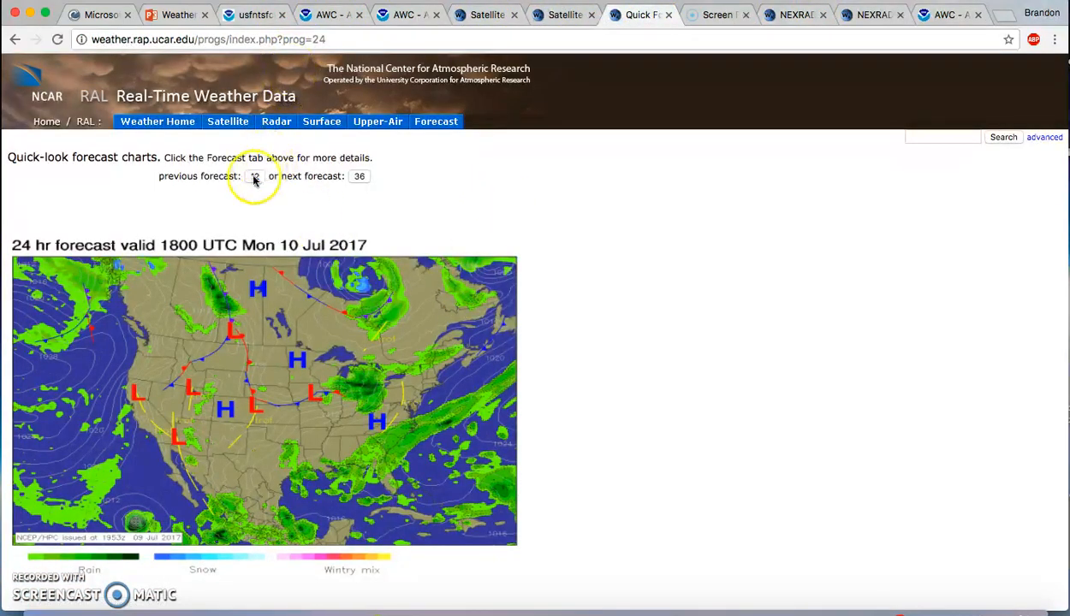
left_click(255, 176)
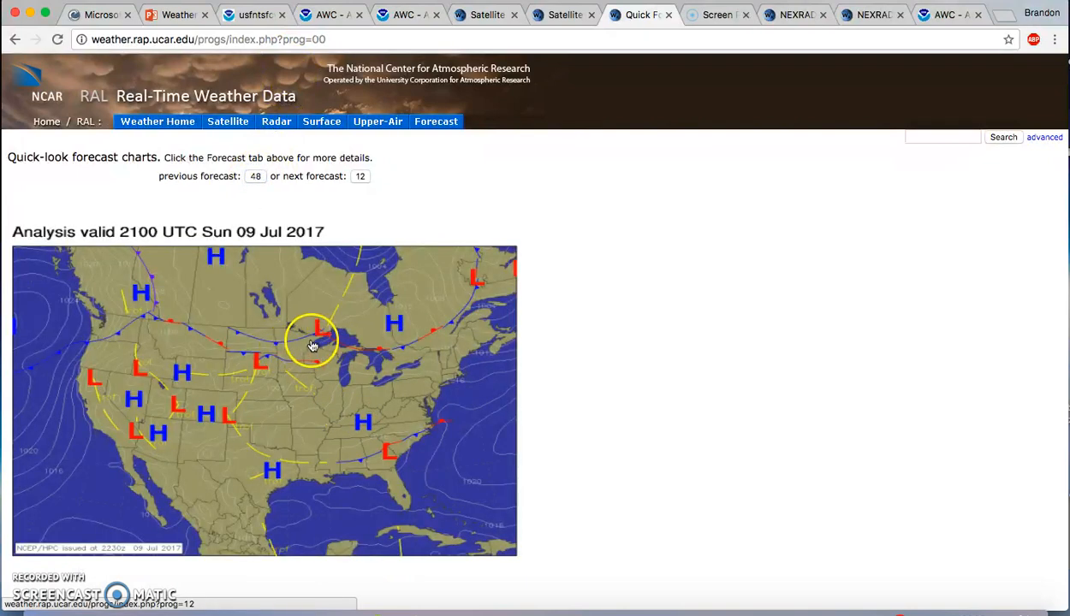
mouse_move(283, 347)
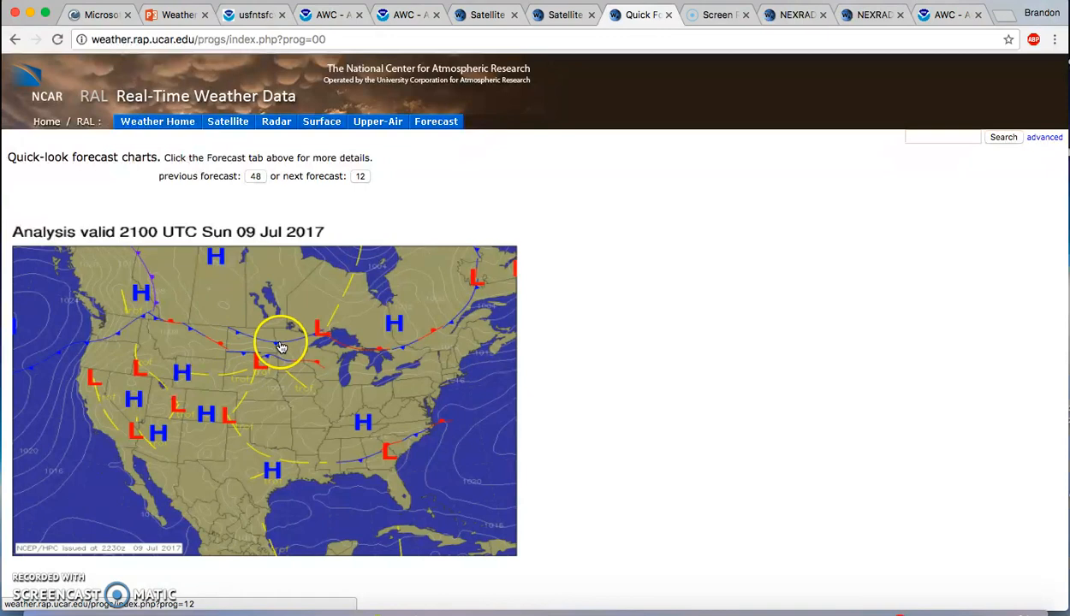
mouse_move(290, 348)
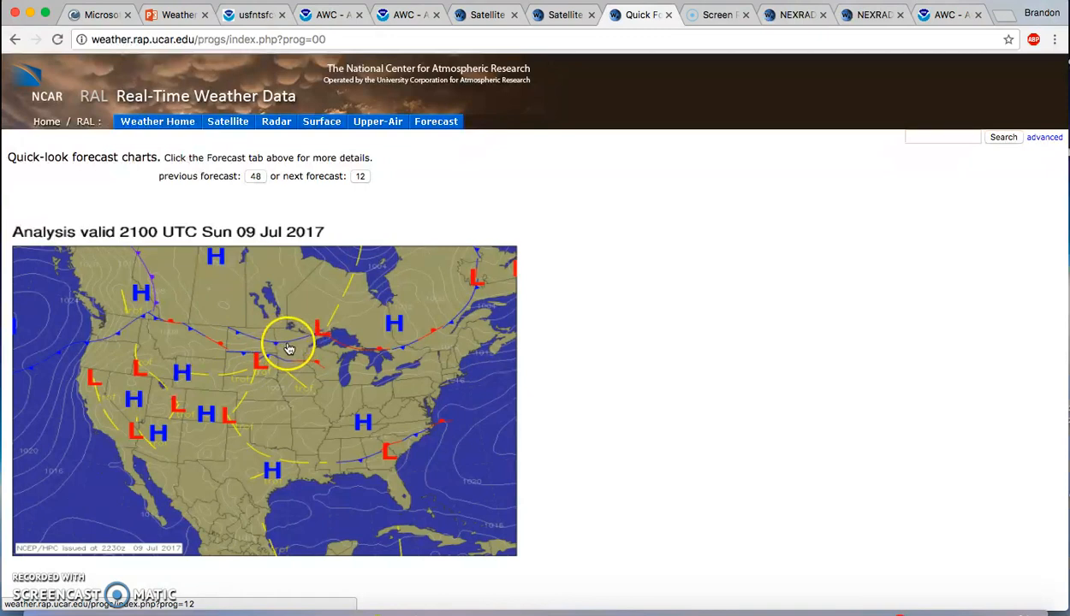
left_click(359, 176)
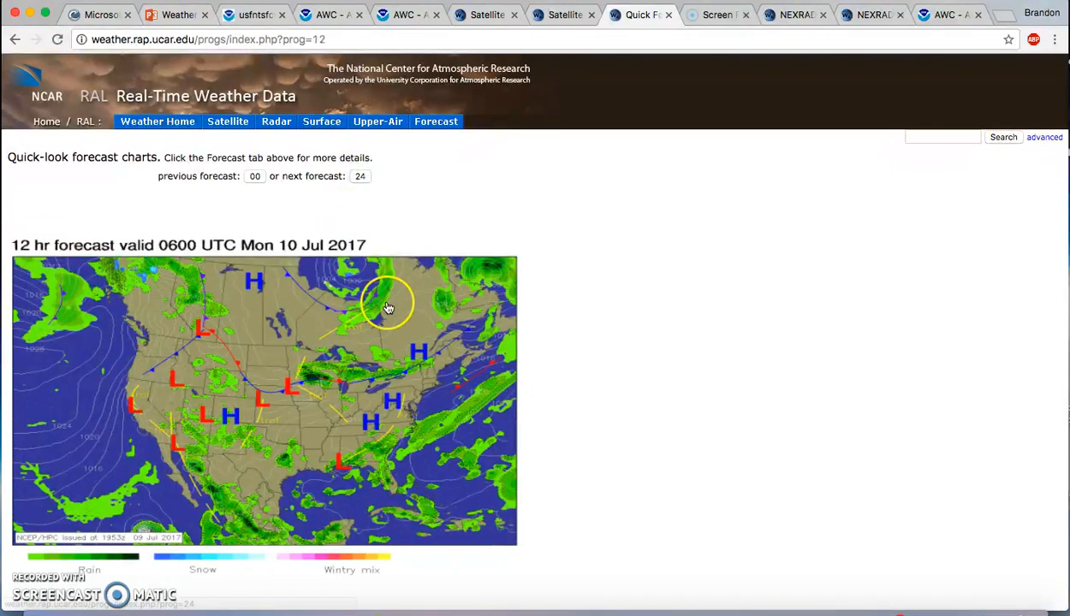
mouse_move(284, 384)
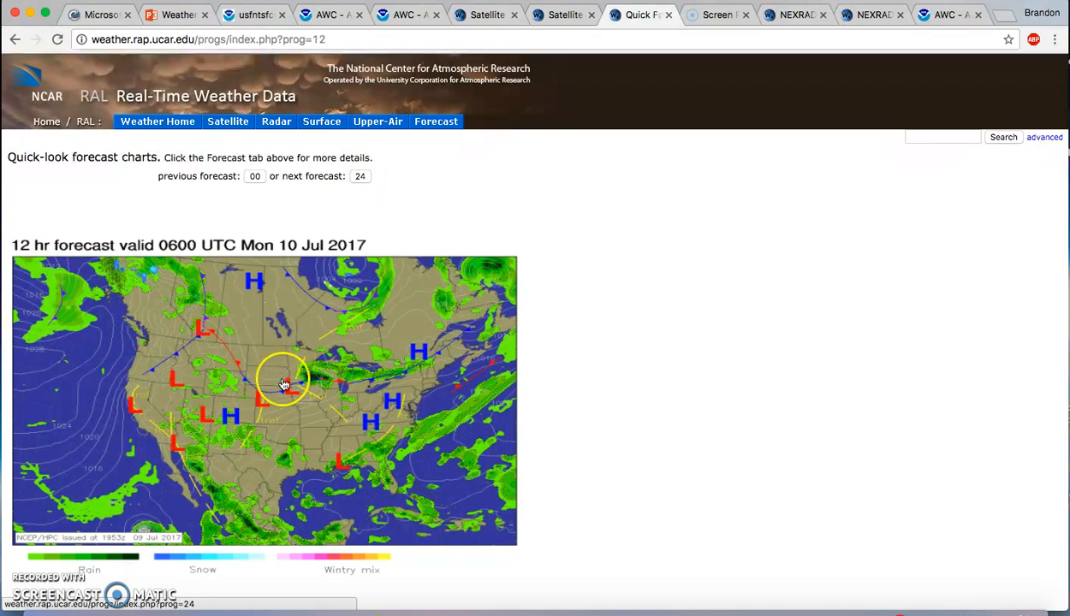
mouse_move(294, 354)
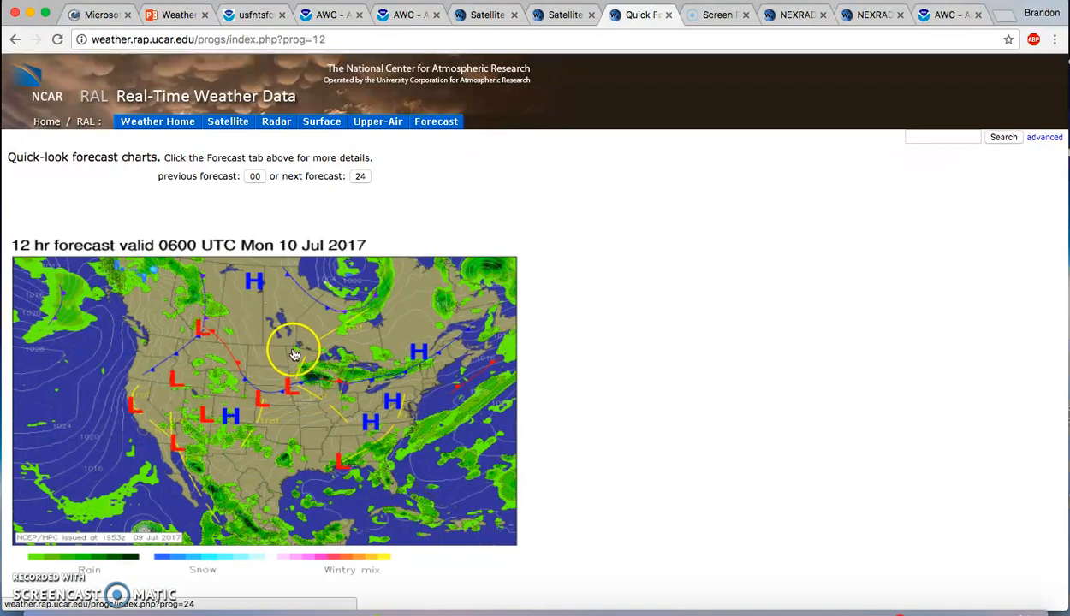
mouse_move(322, 384)
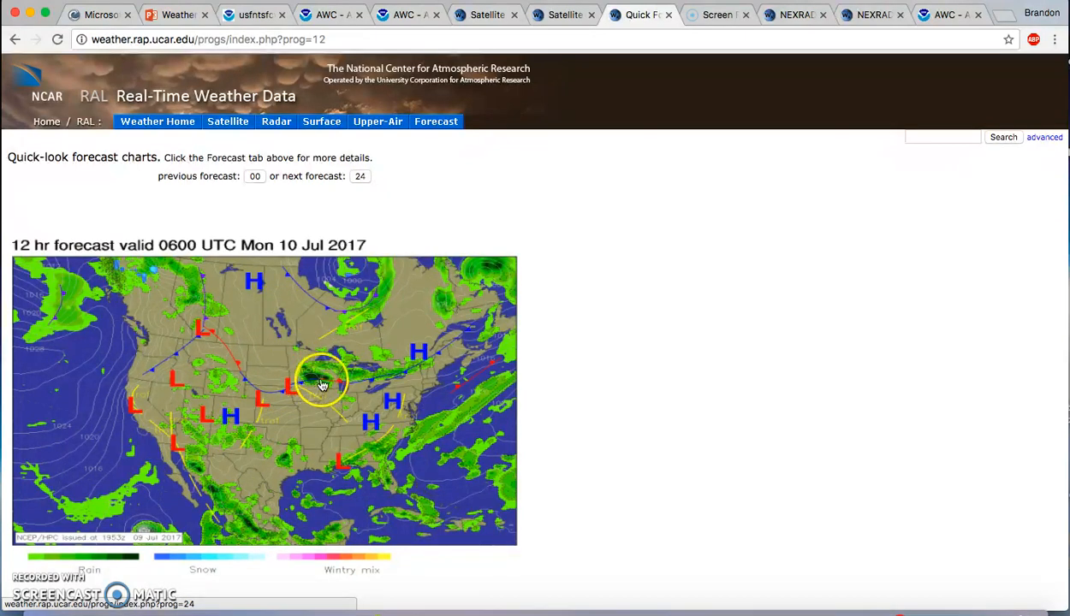
mouse_move(325, 388)
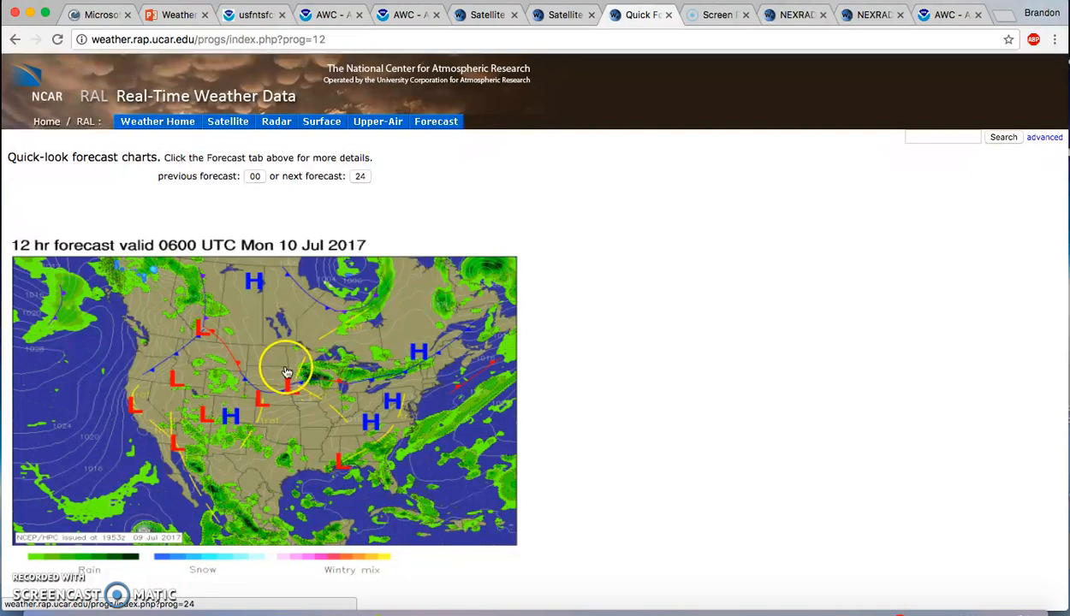
mouse_move(327, 392)
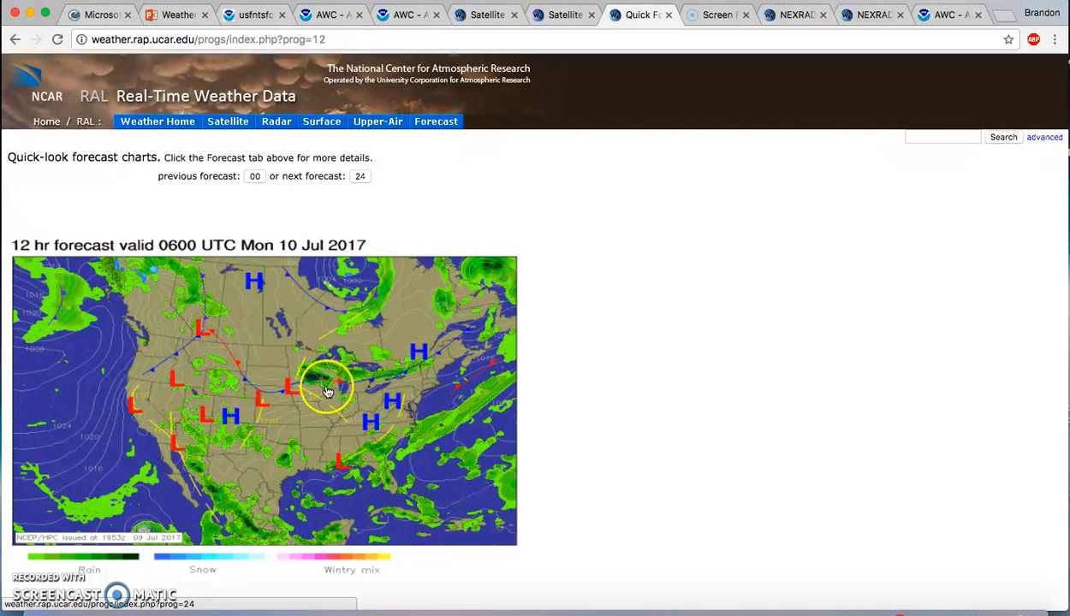
left_click(360, 176)
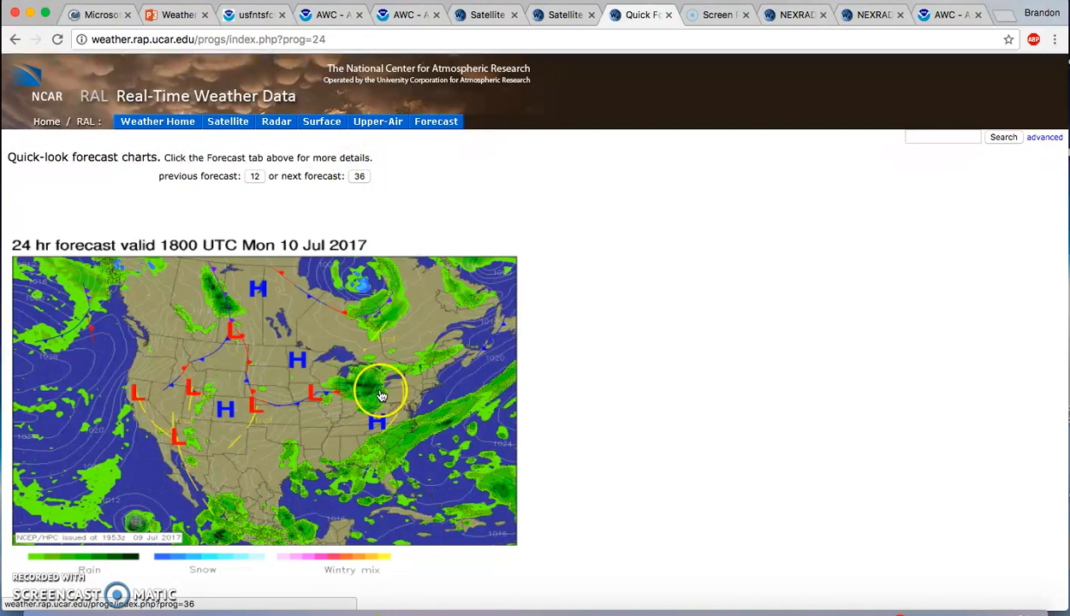
mouse_move(299, 358)
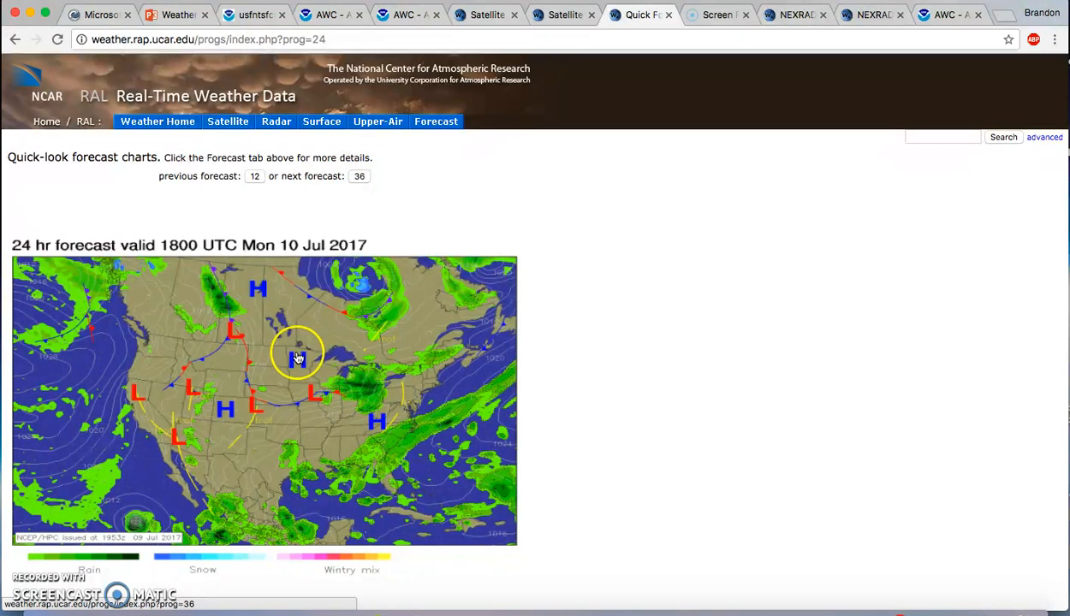